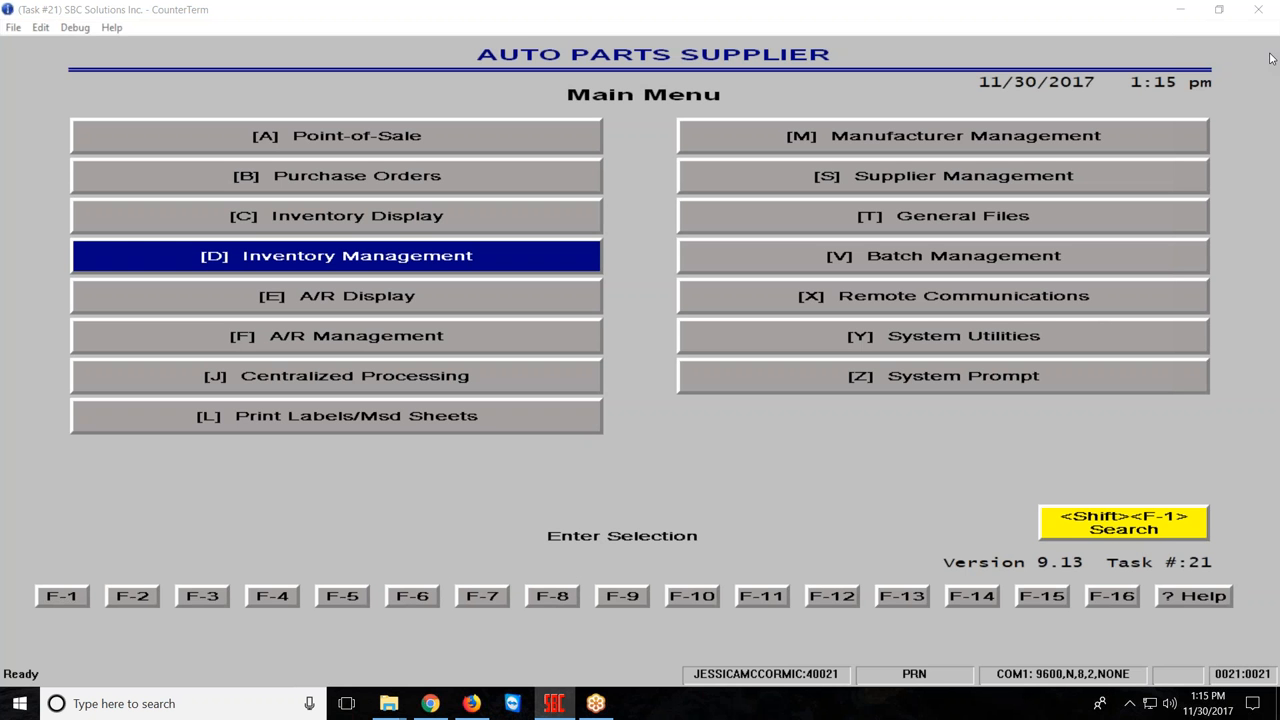
mouse_move(1020, 15)
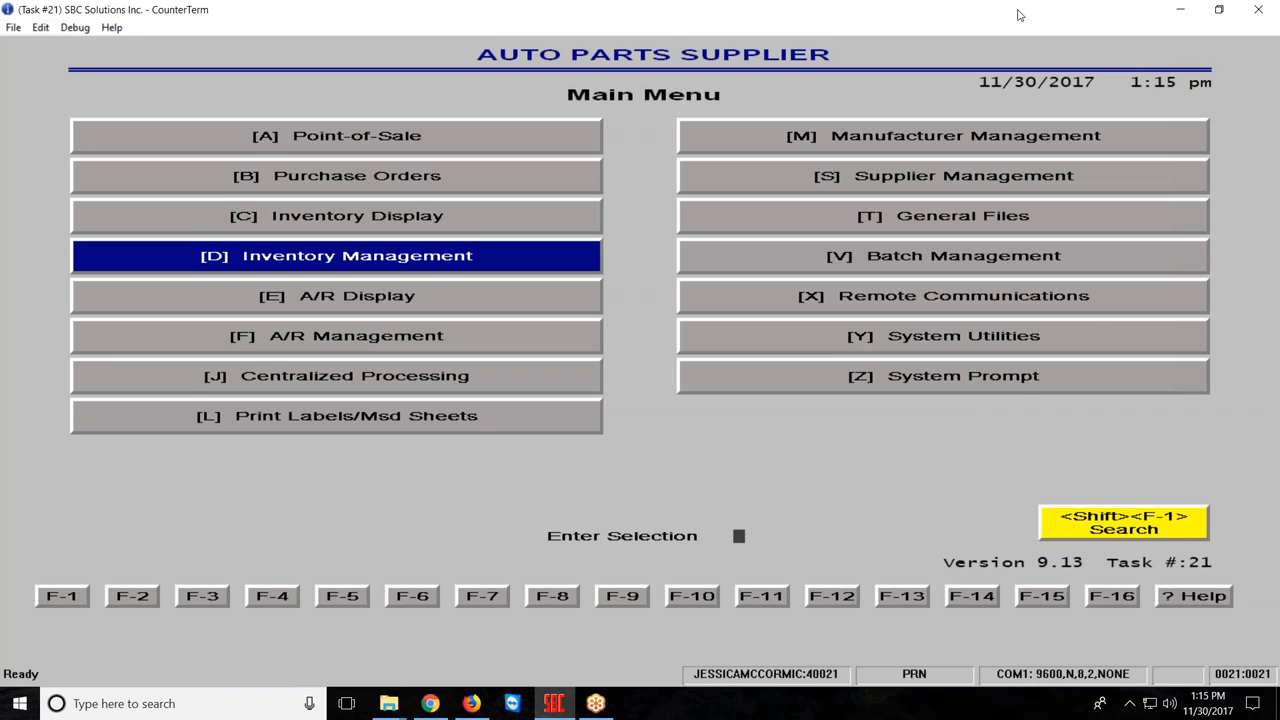
mouse_move(923, 7)
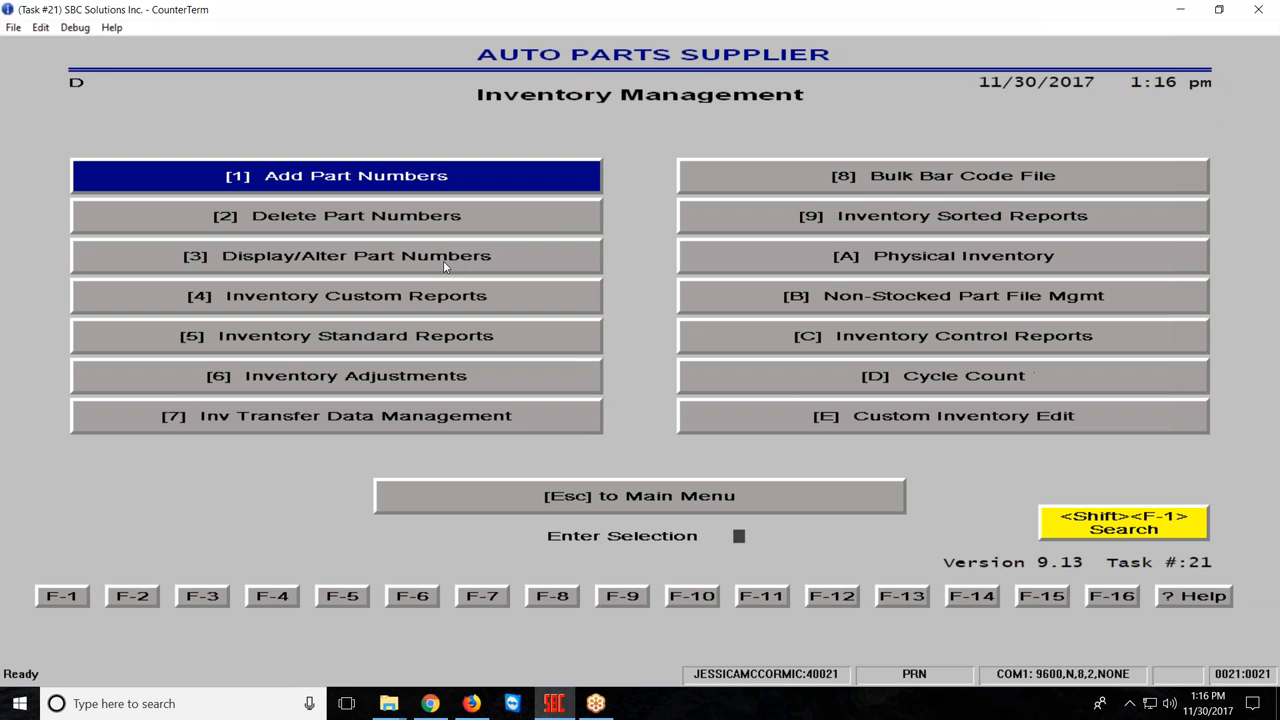
Step: Open Inventory Custom Reports to reach the part-number General Information field-code screen
left_click(336, 255)
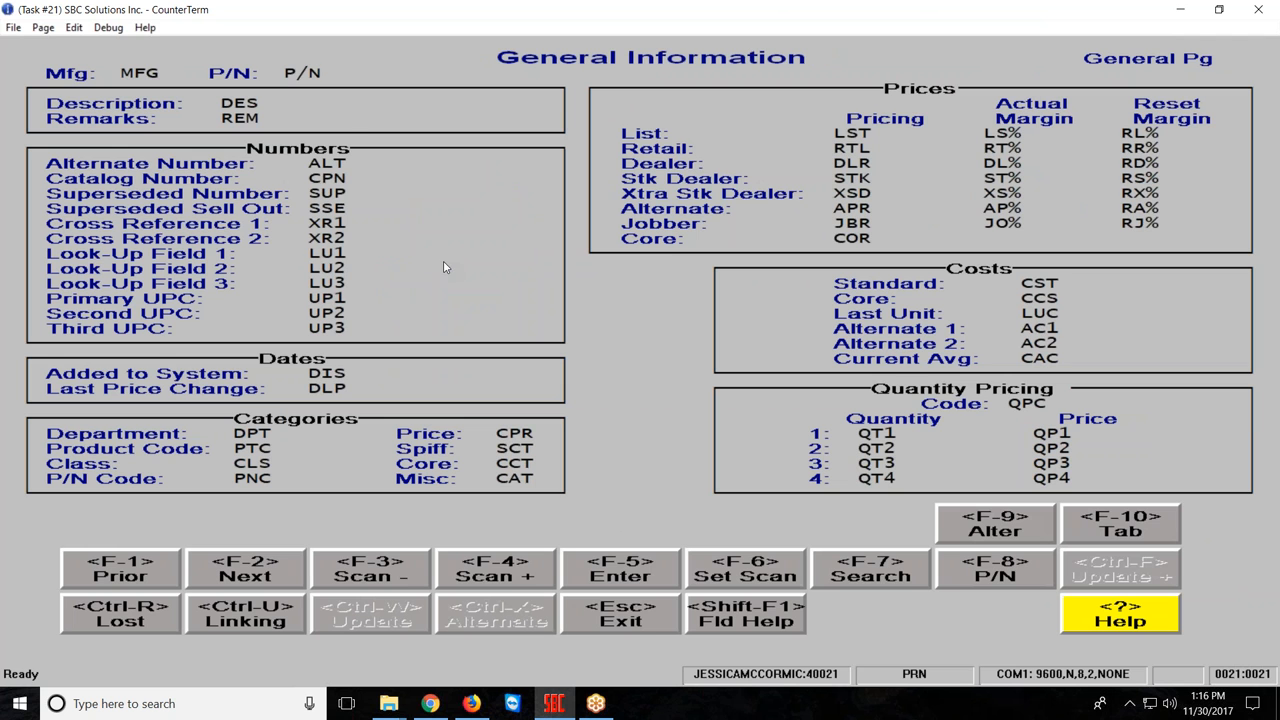
mouse_move(604, 531)
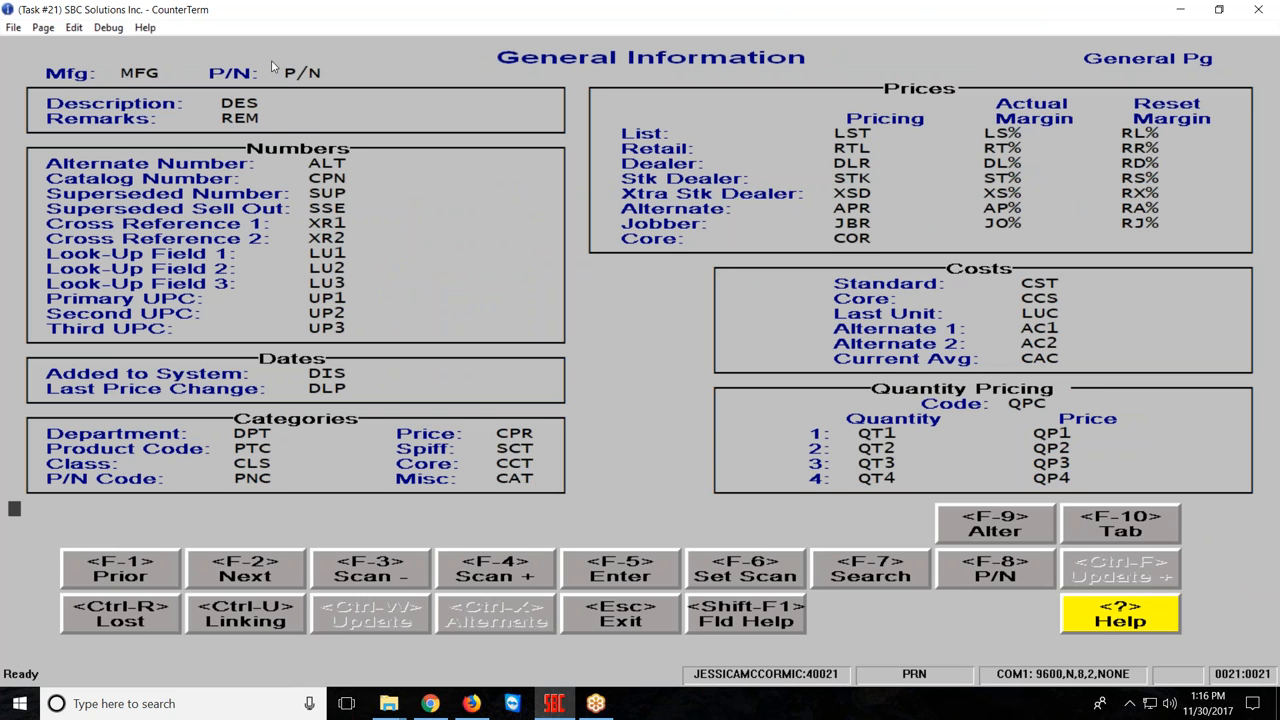
mouse_move(290, 128)
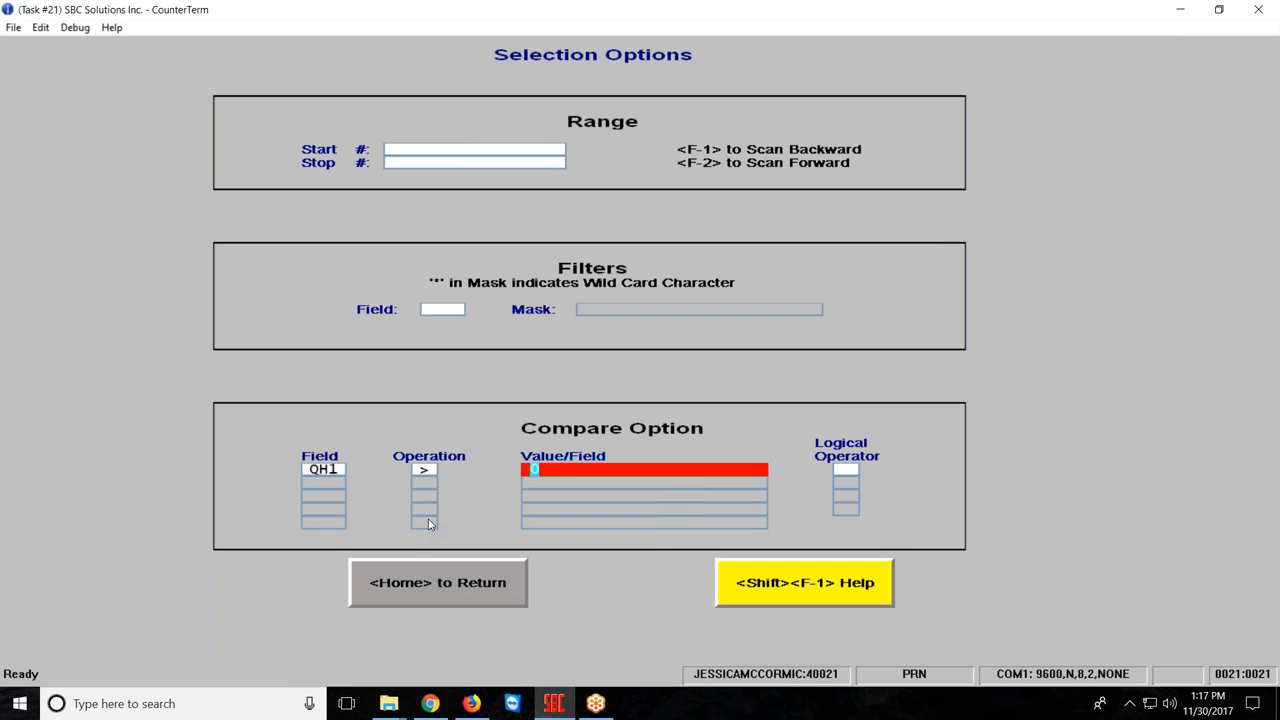
Step: Enter 0 as the compare value so the selection reads QH1 > 0
type("0")
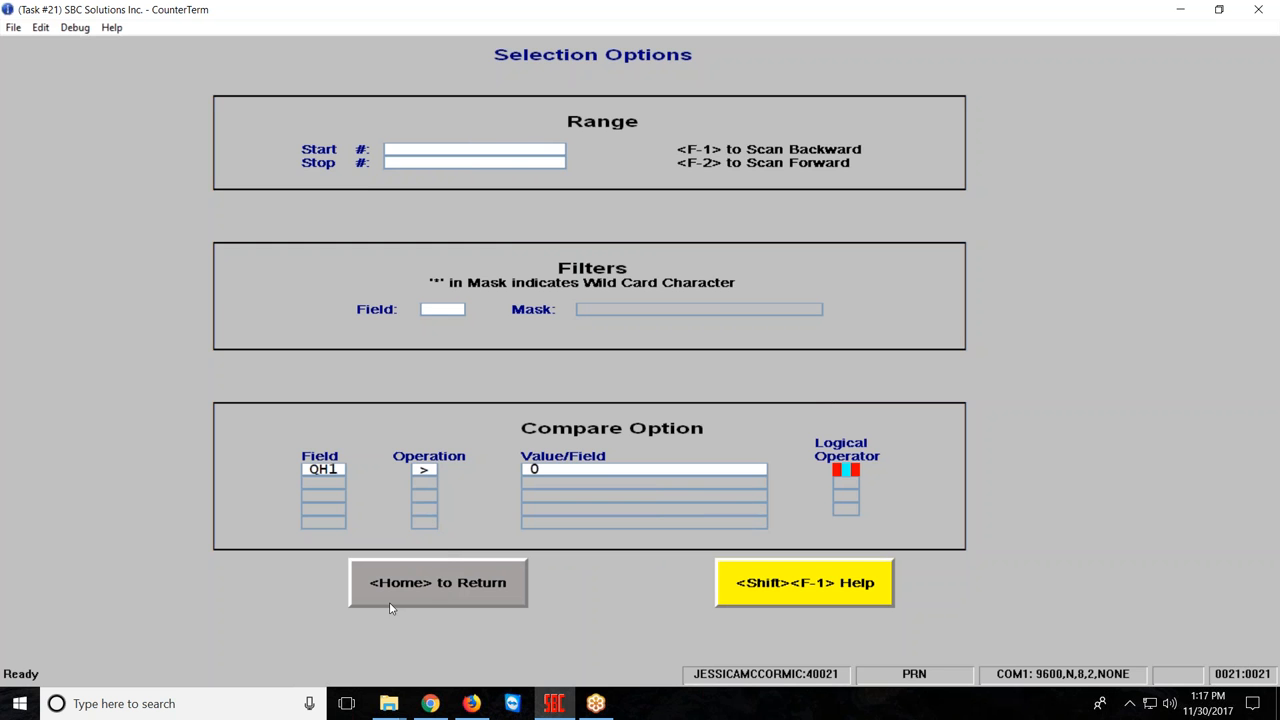
Step: Enter 'Inventory Value - Detail' as the report title in the title and date settings
left_click(437, 583)
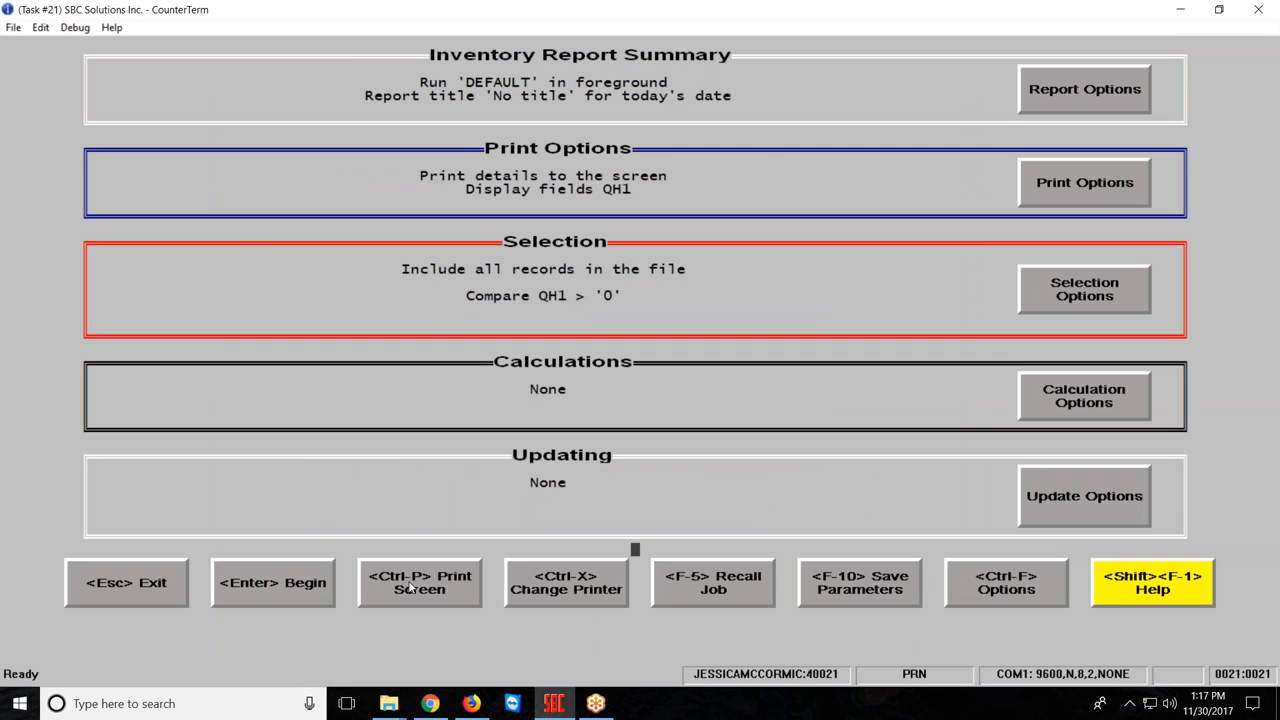
mouse_move(1027, 62)
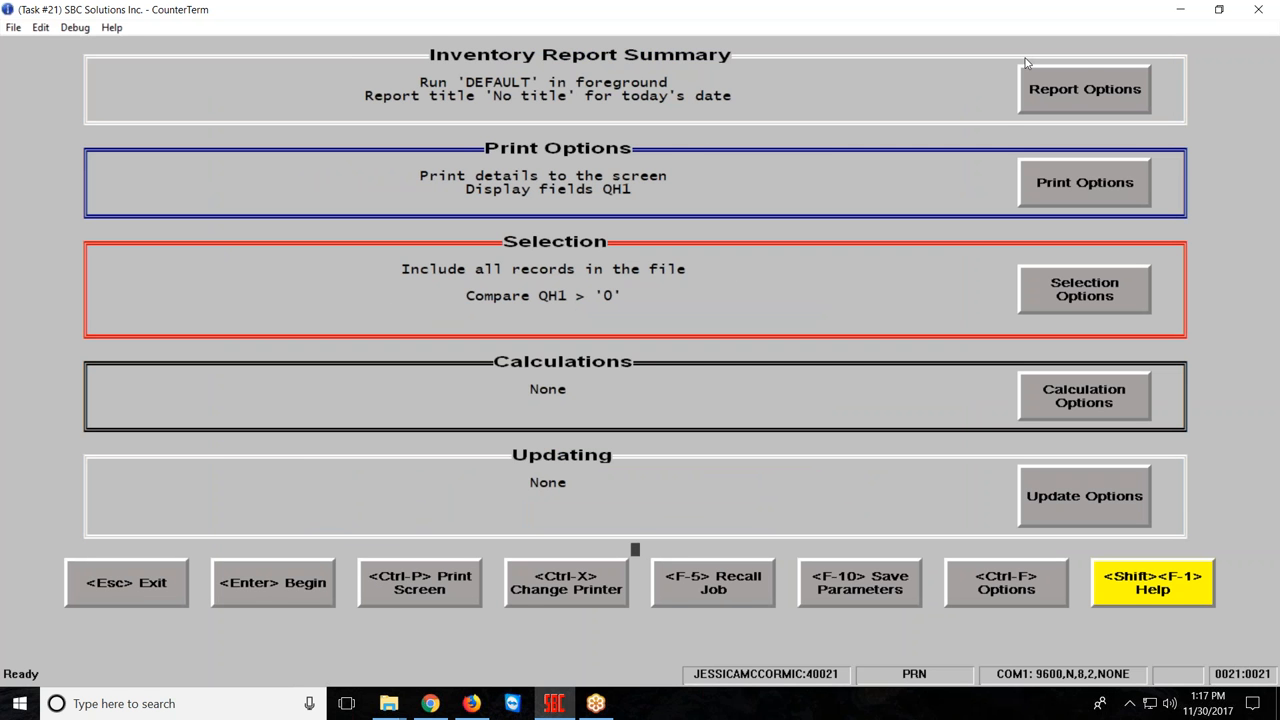
left_click(1084, 89)
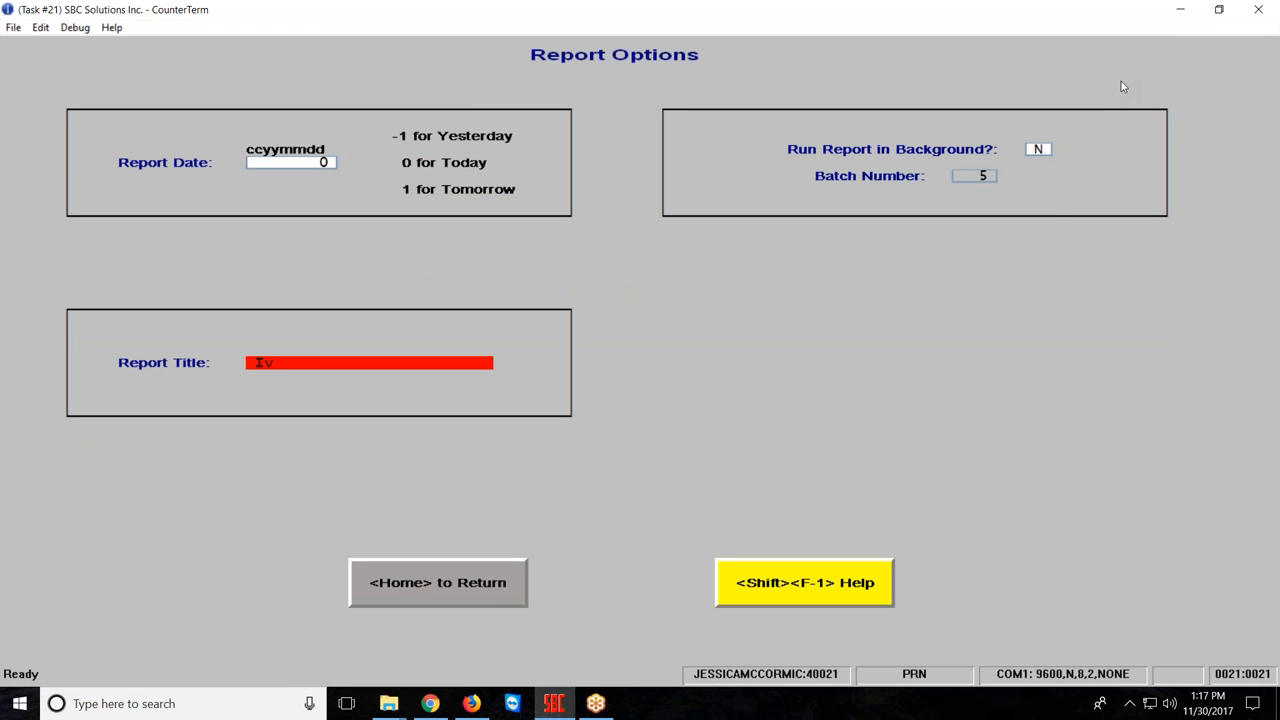
type("Inventory")
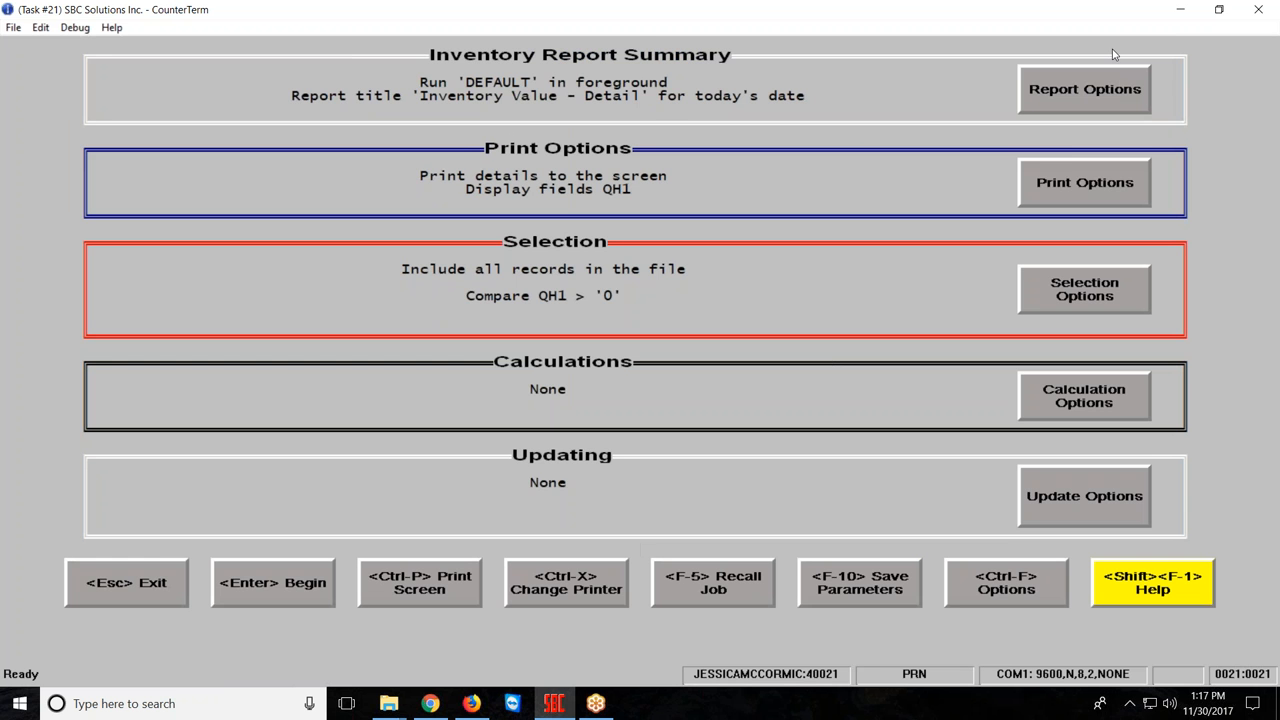
left_click(1084, 182)
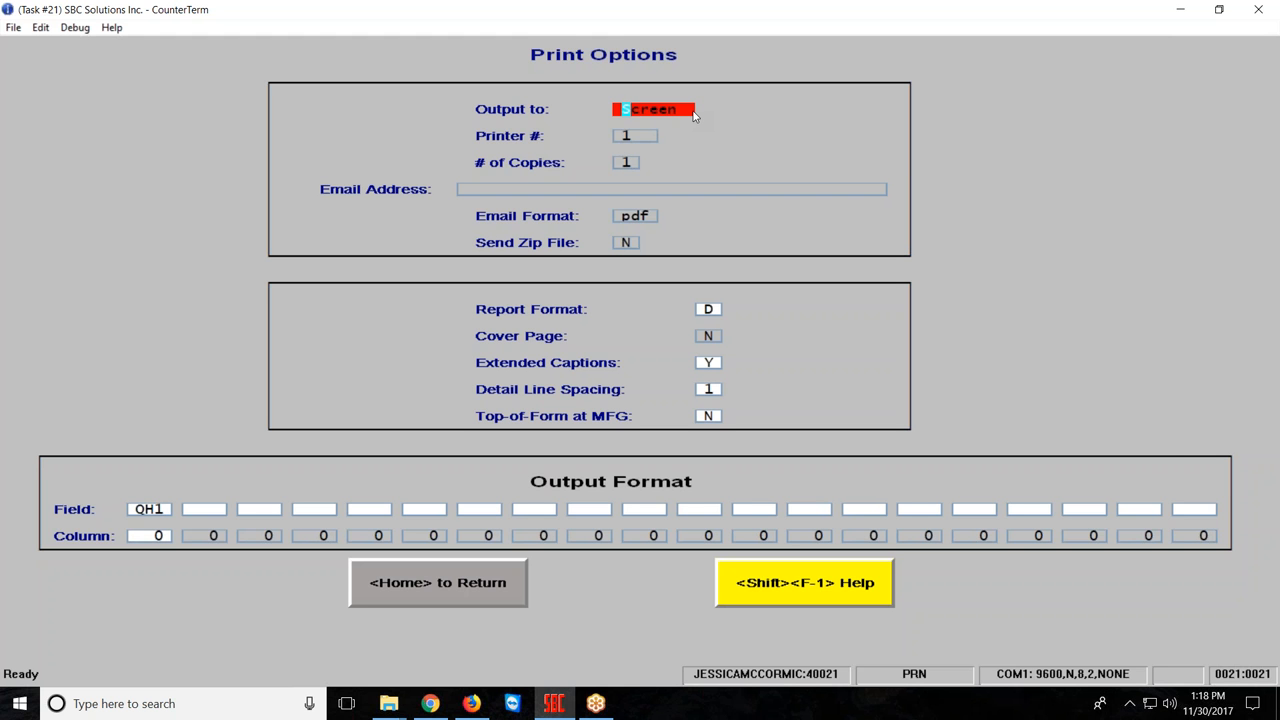
mouse_move(718, 308)
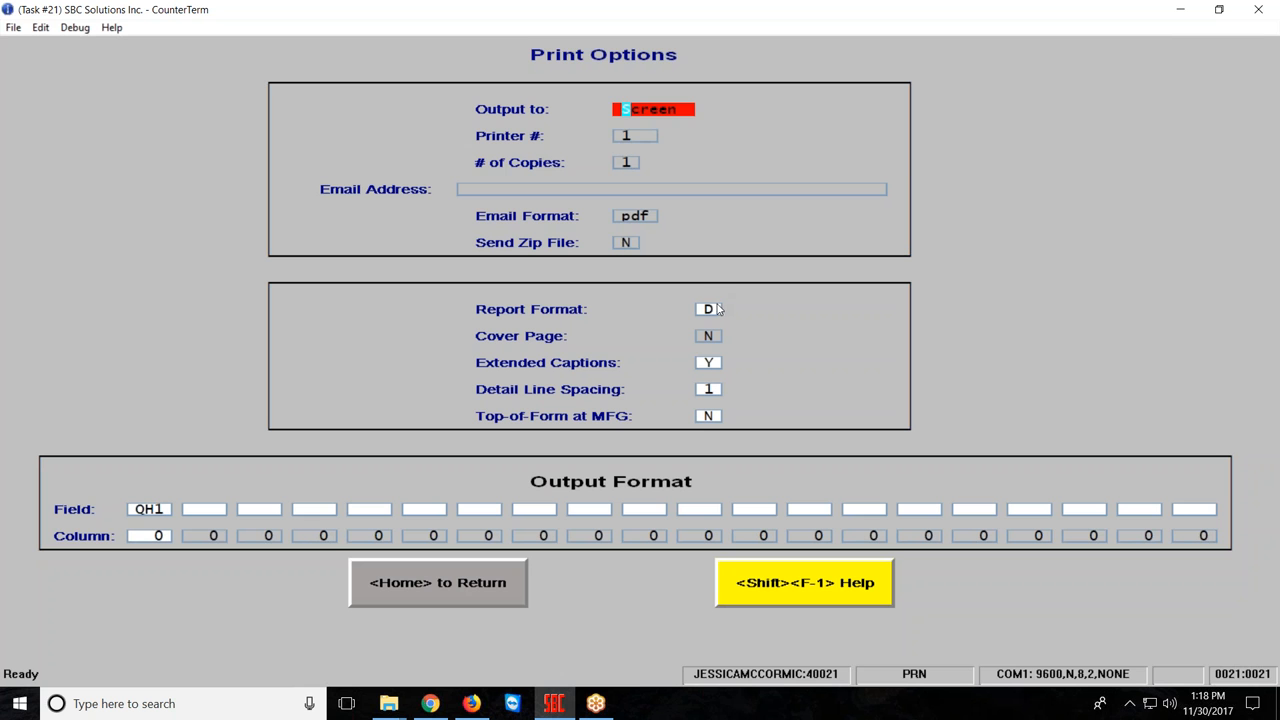
mouse_move(717, 311)
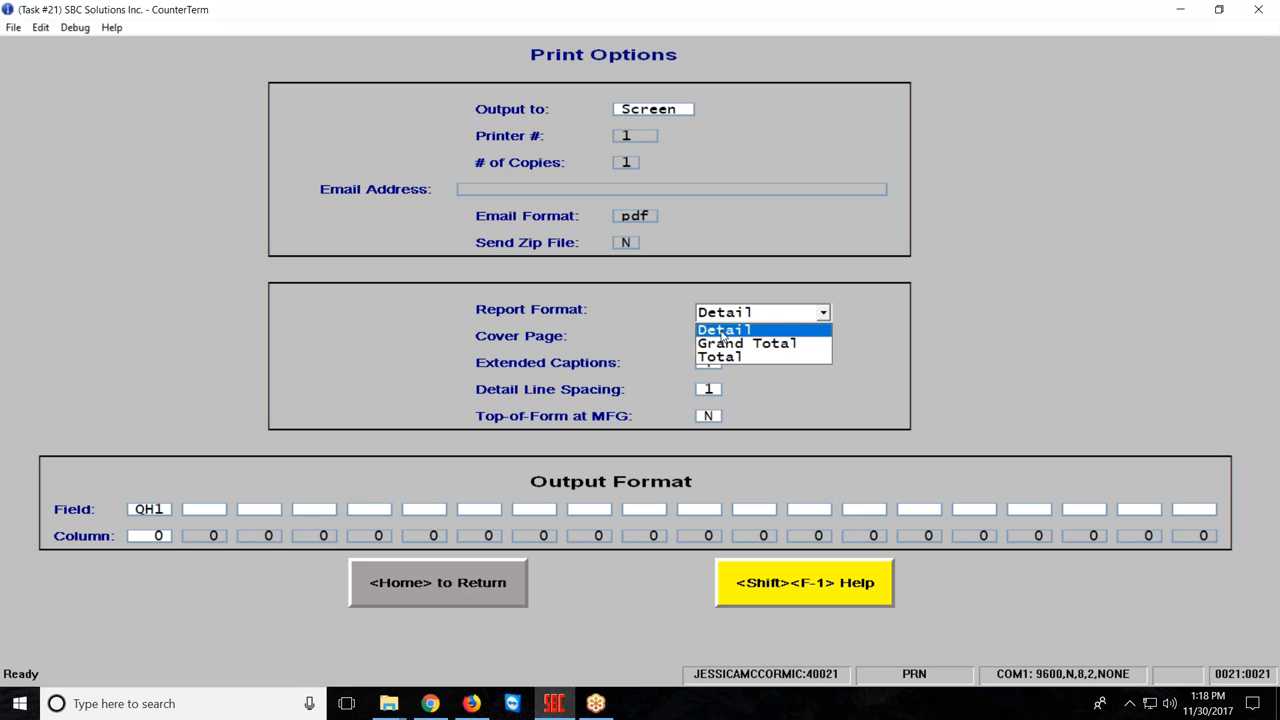
mouse_move(718, 357)
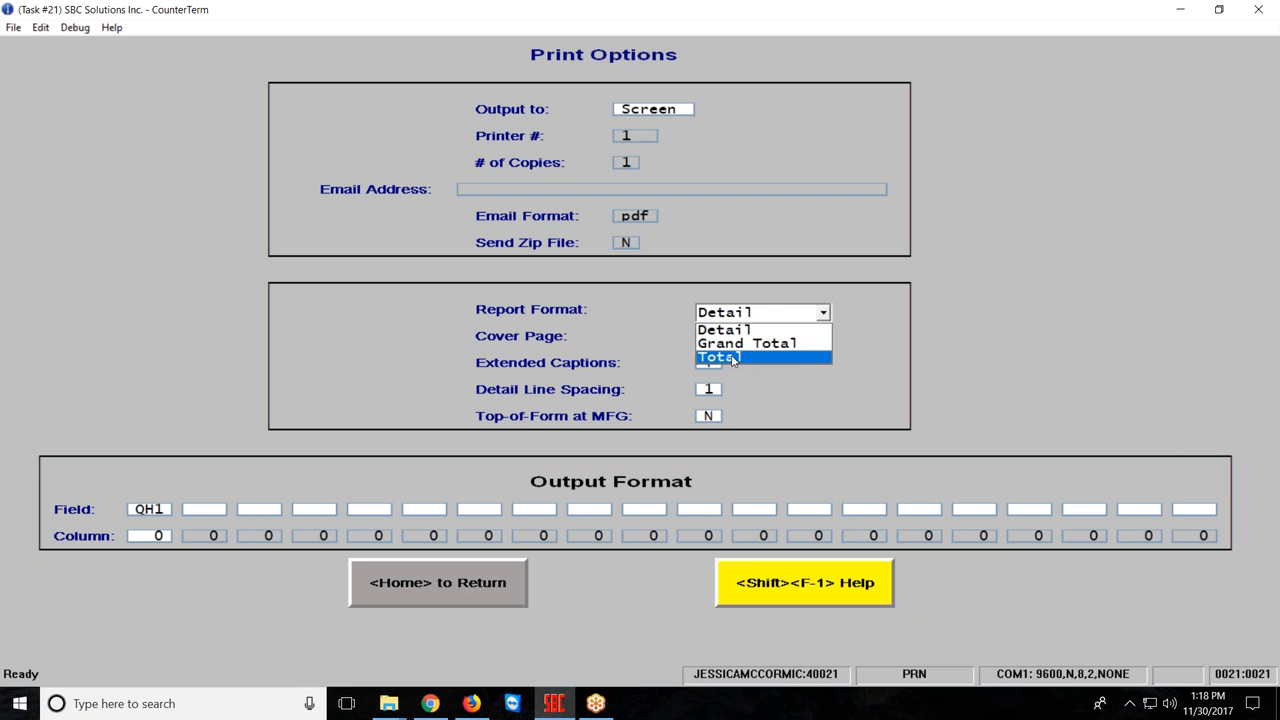
mouse_move(746, 343)
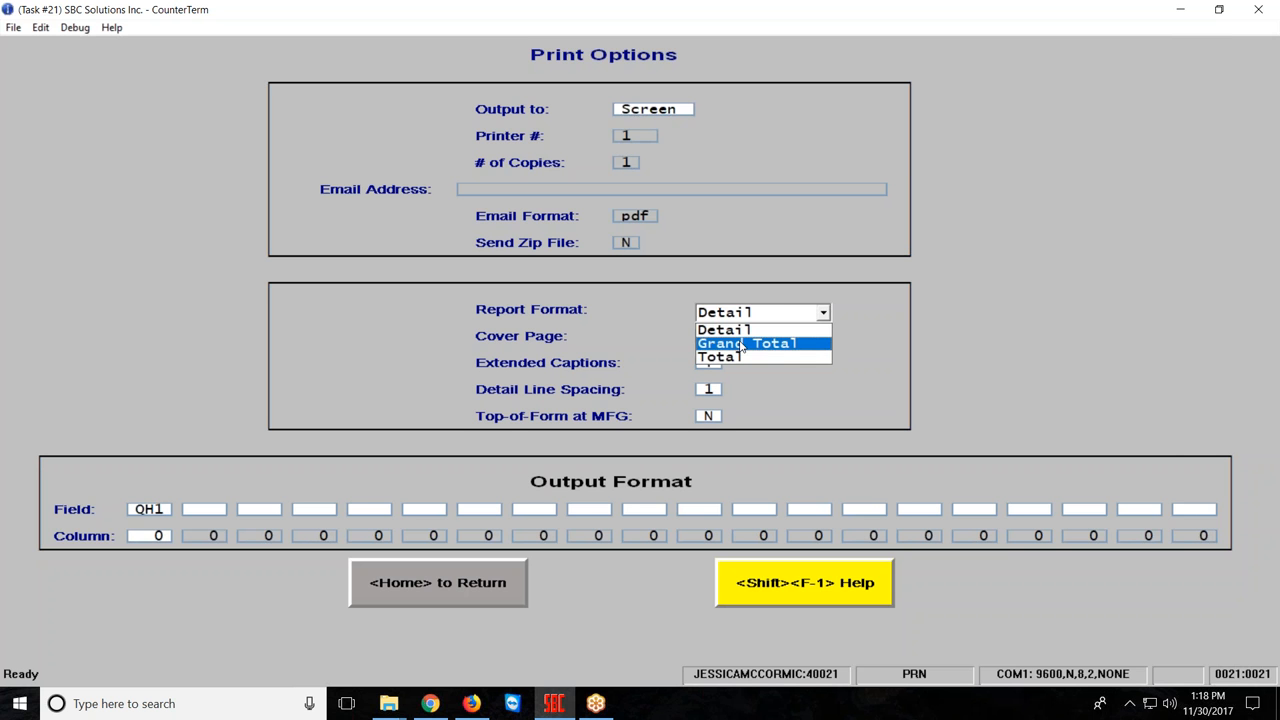
mouse_move(717, 357)
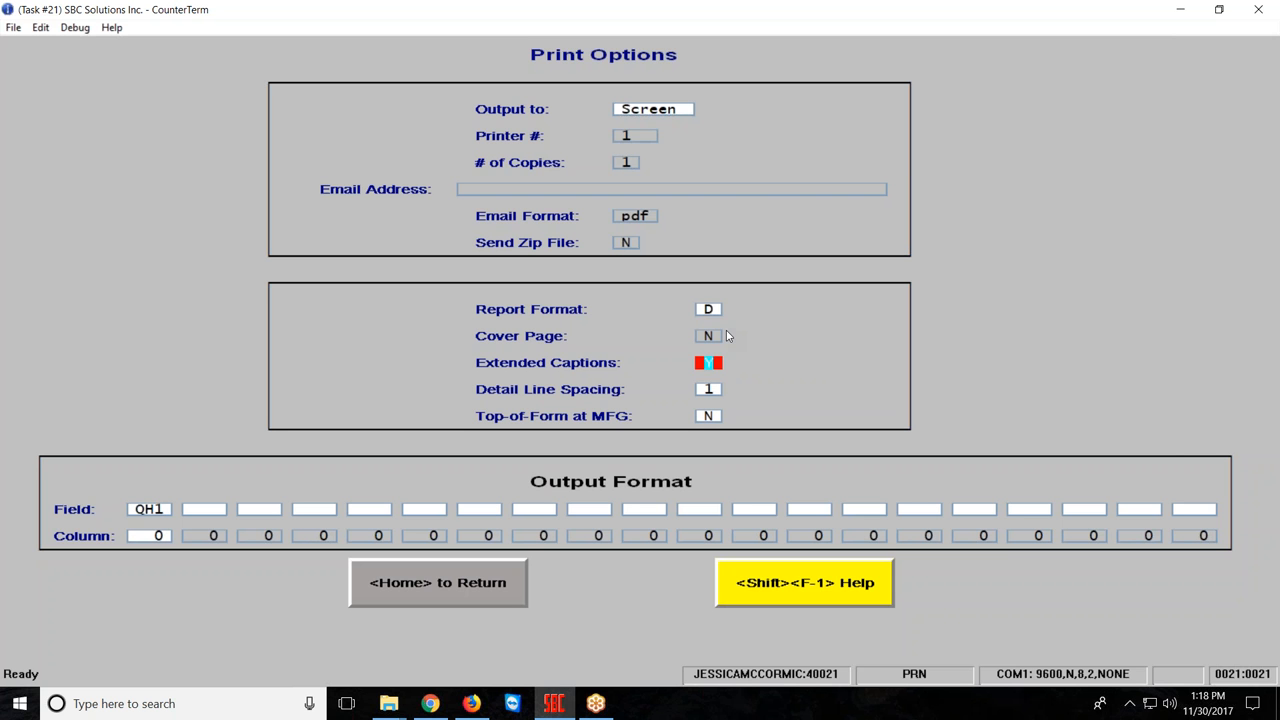
Step: Fill the output format with MFG, P/N, QH1, CST, DES at columns 3, 11, 31, 41, 54
type("Y")
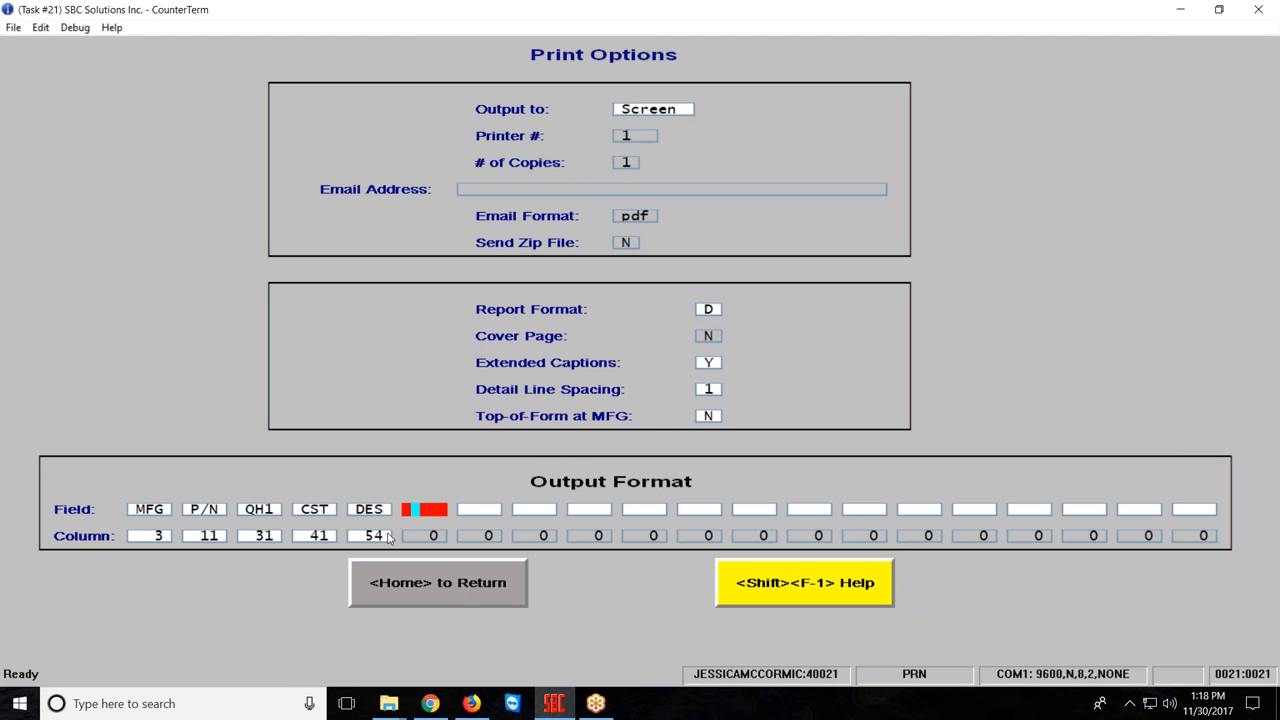
mouse_move(312, 547)
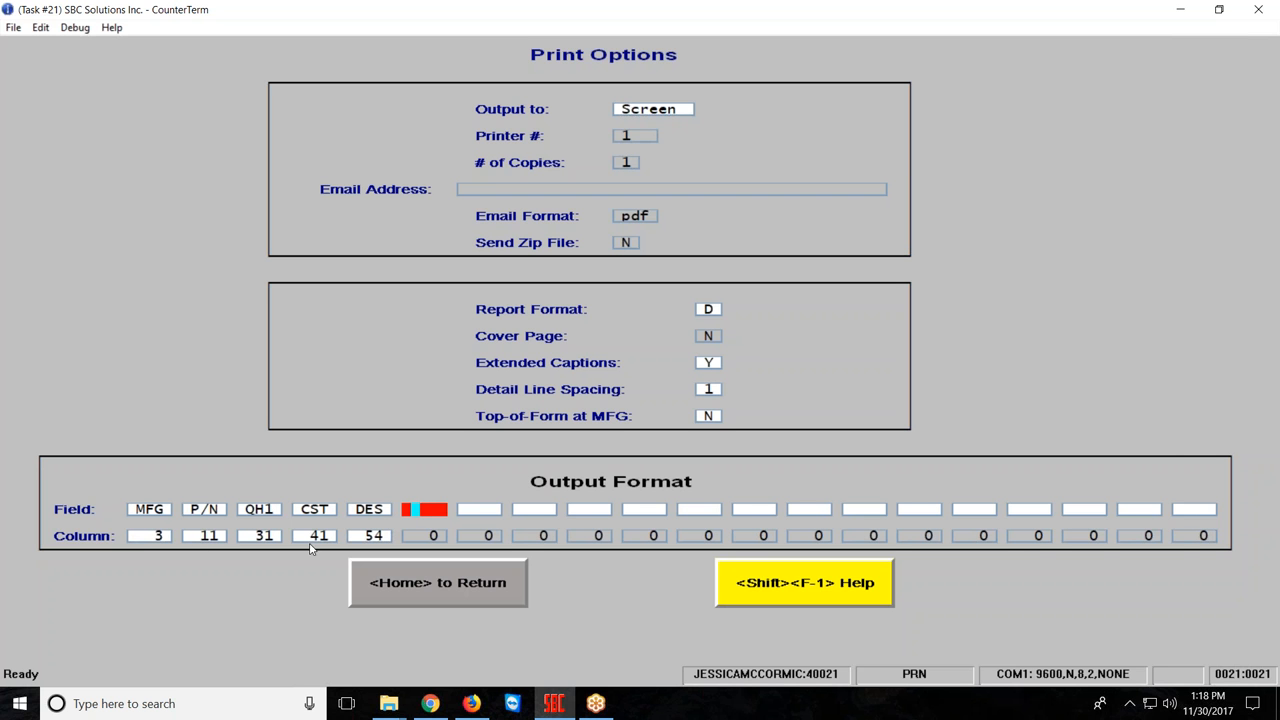
mouse_move(145, 551)
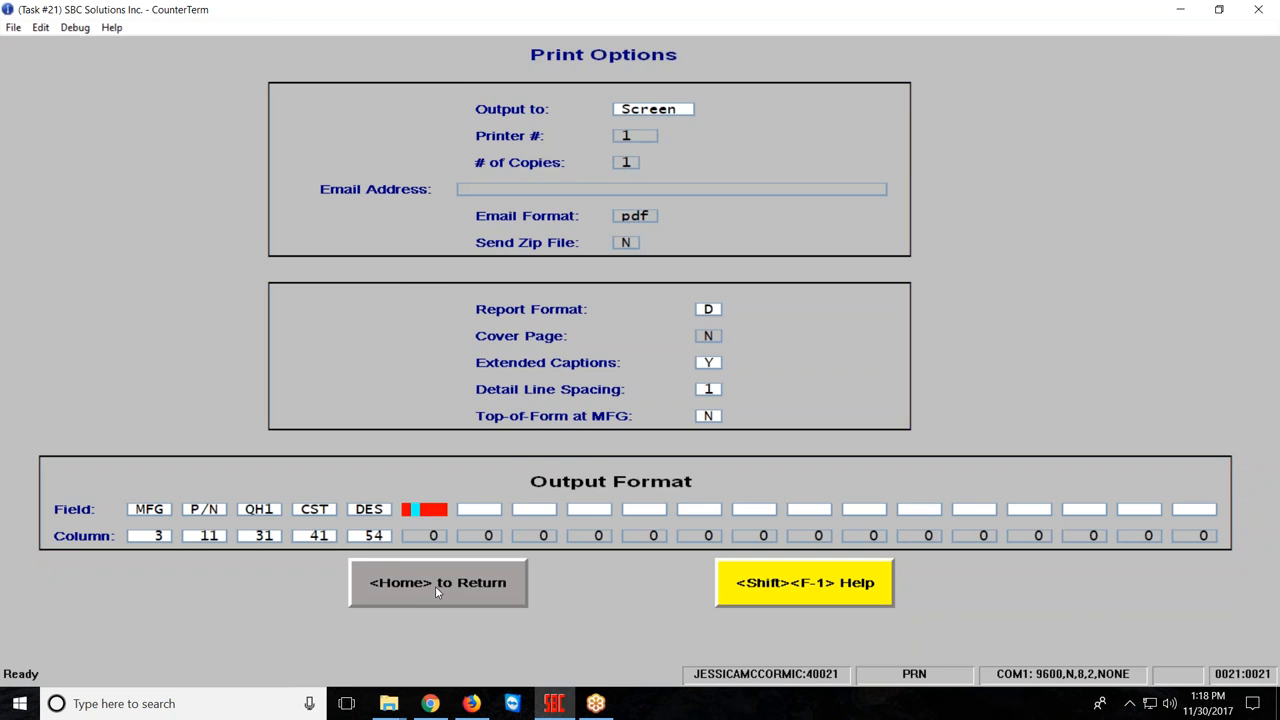
Step: Define EX1 as QH1 extended by CST, treating negative extend-by values as Negative
left_click(437, 582)
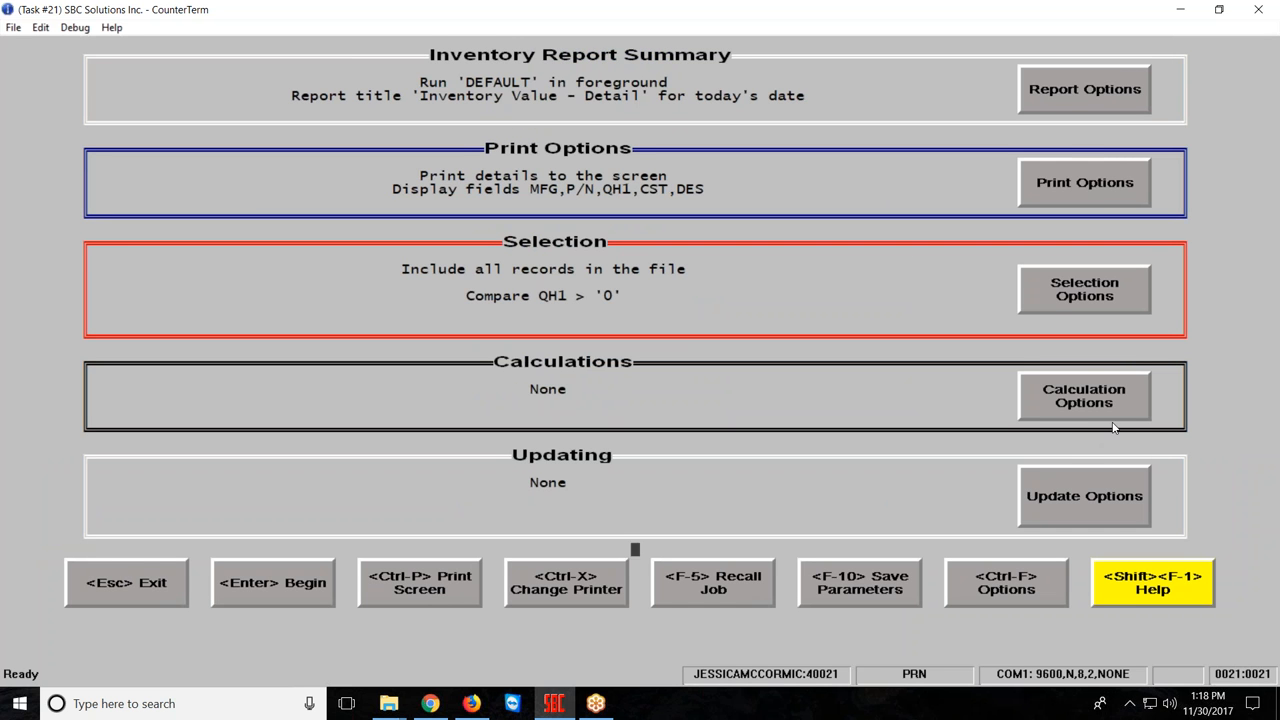
mouse_move(1097, 445)
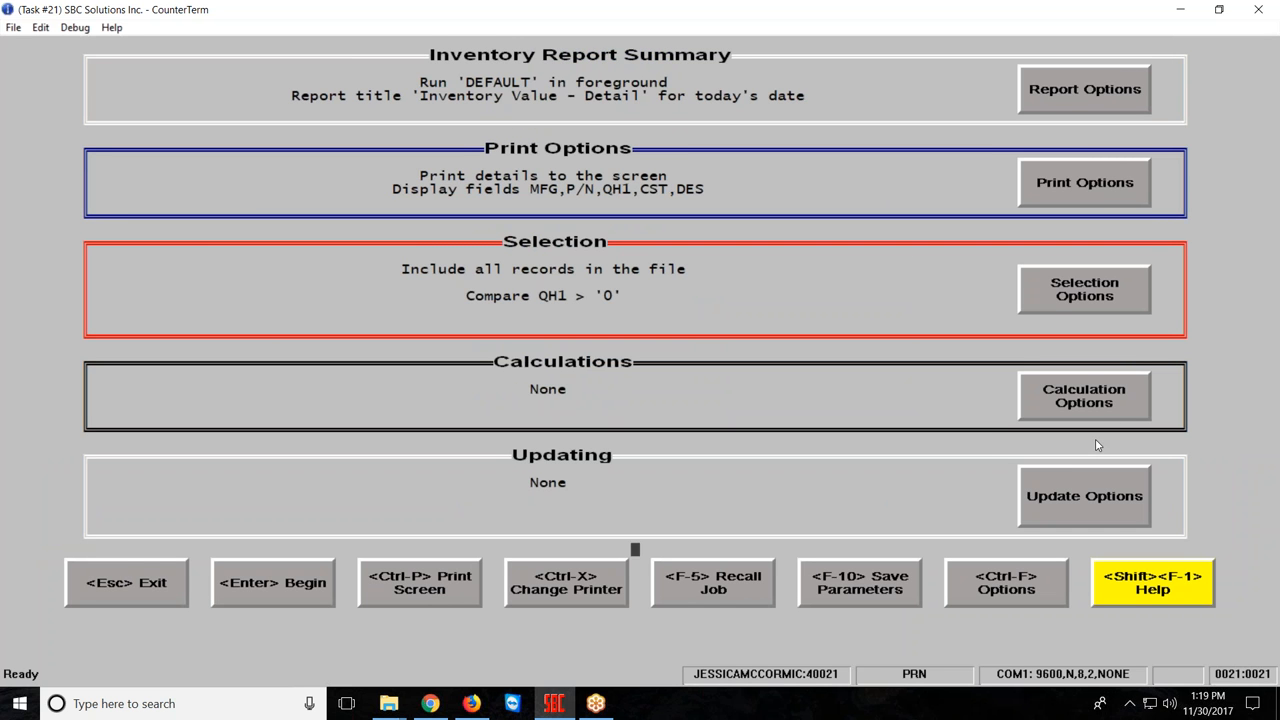
left_click(1084, 396)
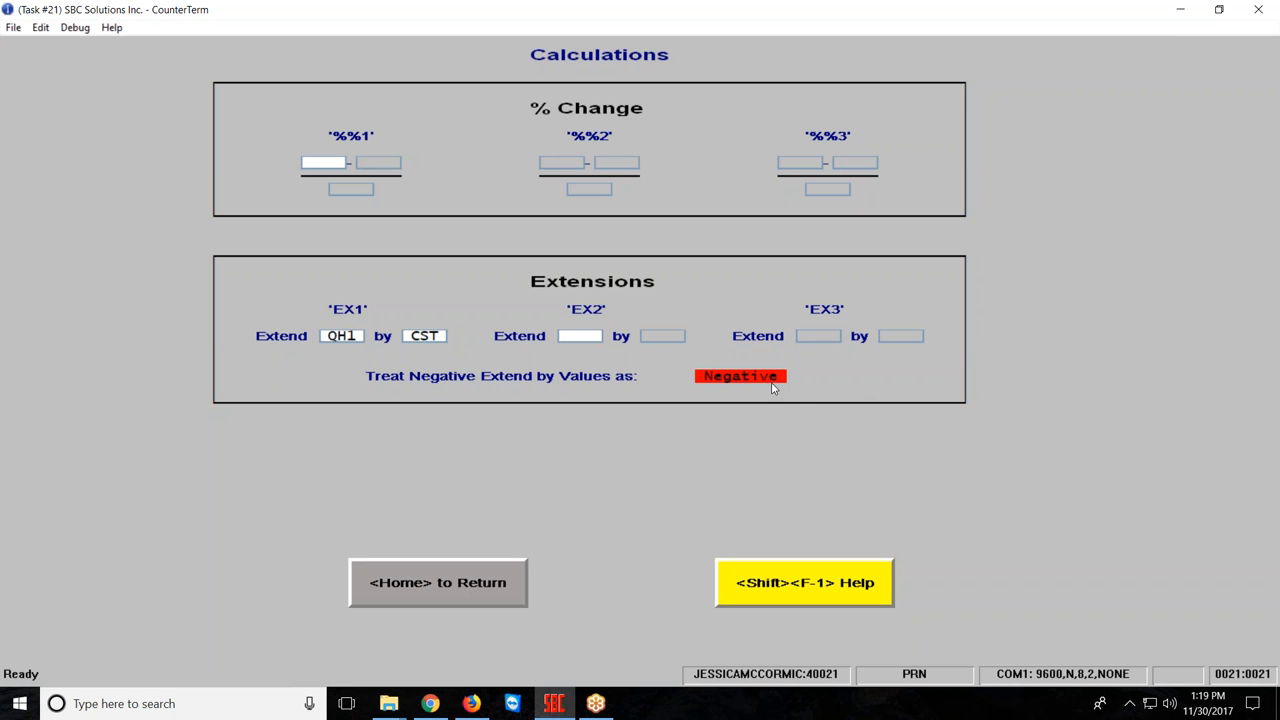
left_click(740, 376)
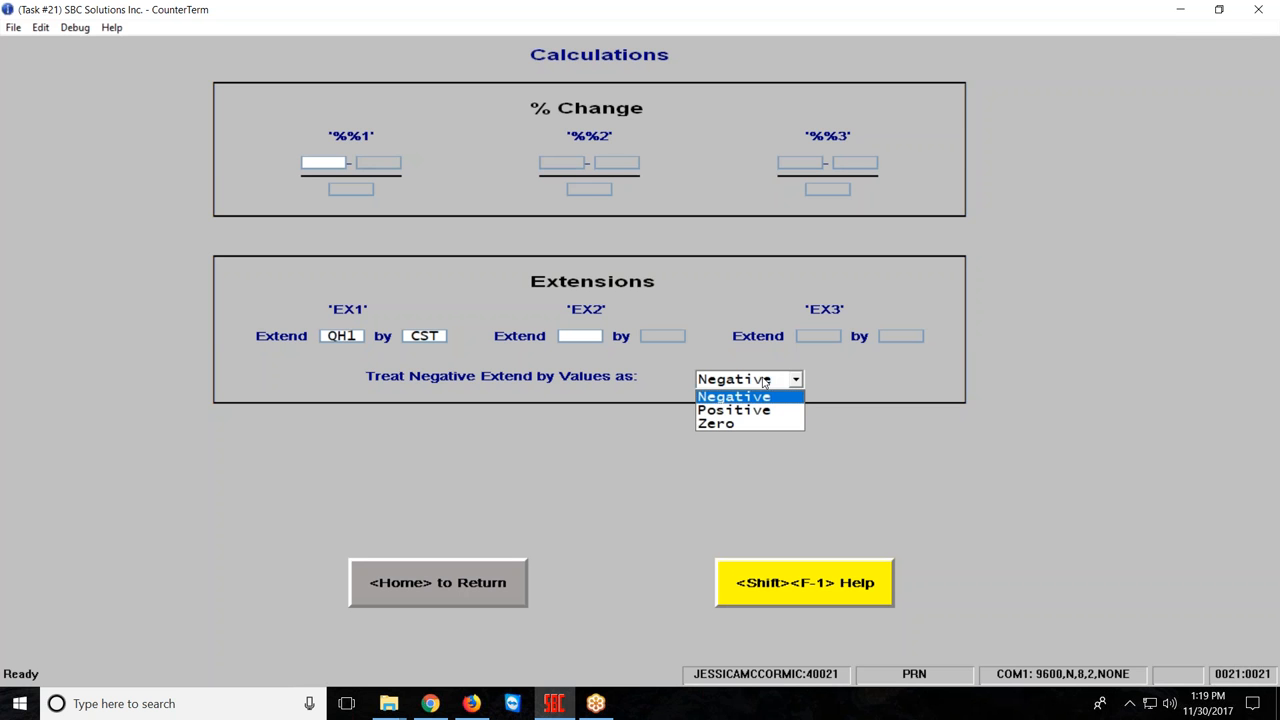
mouse_move(734, 410)
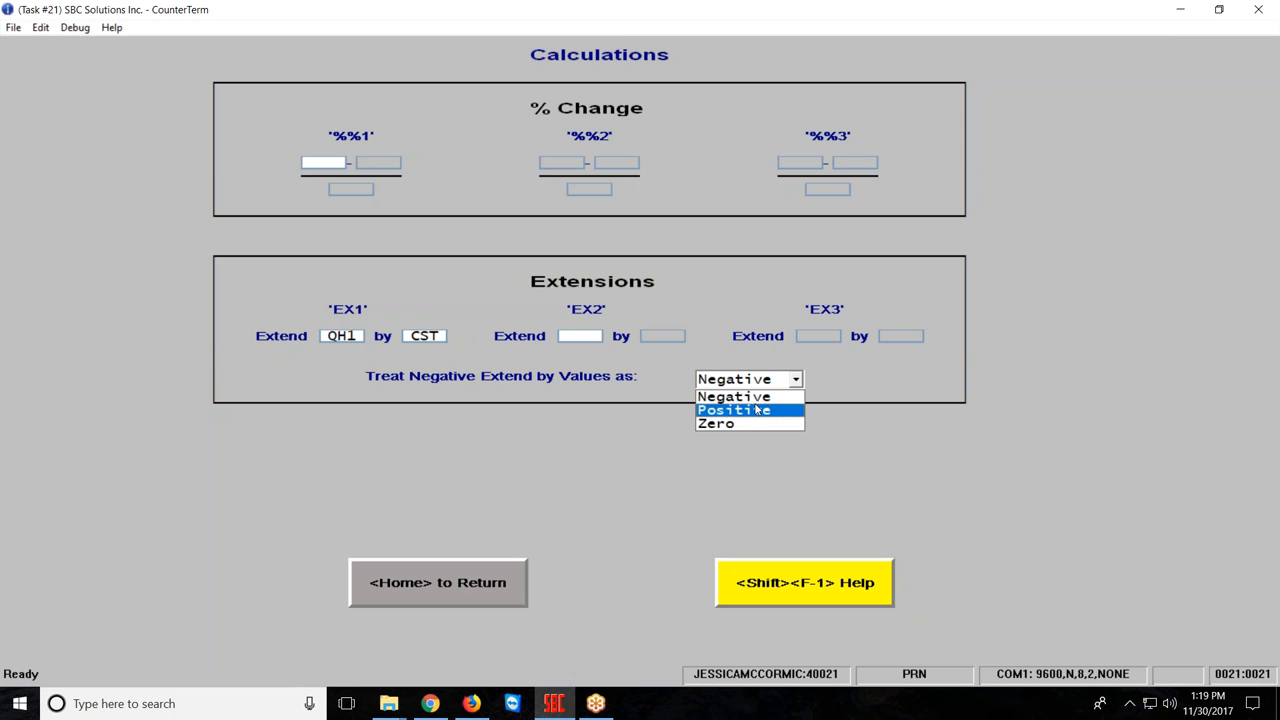
mouse_move(758, 410)
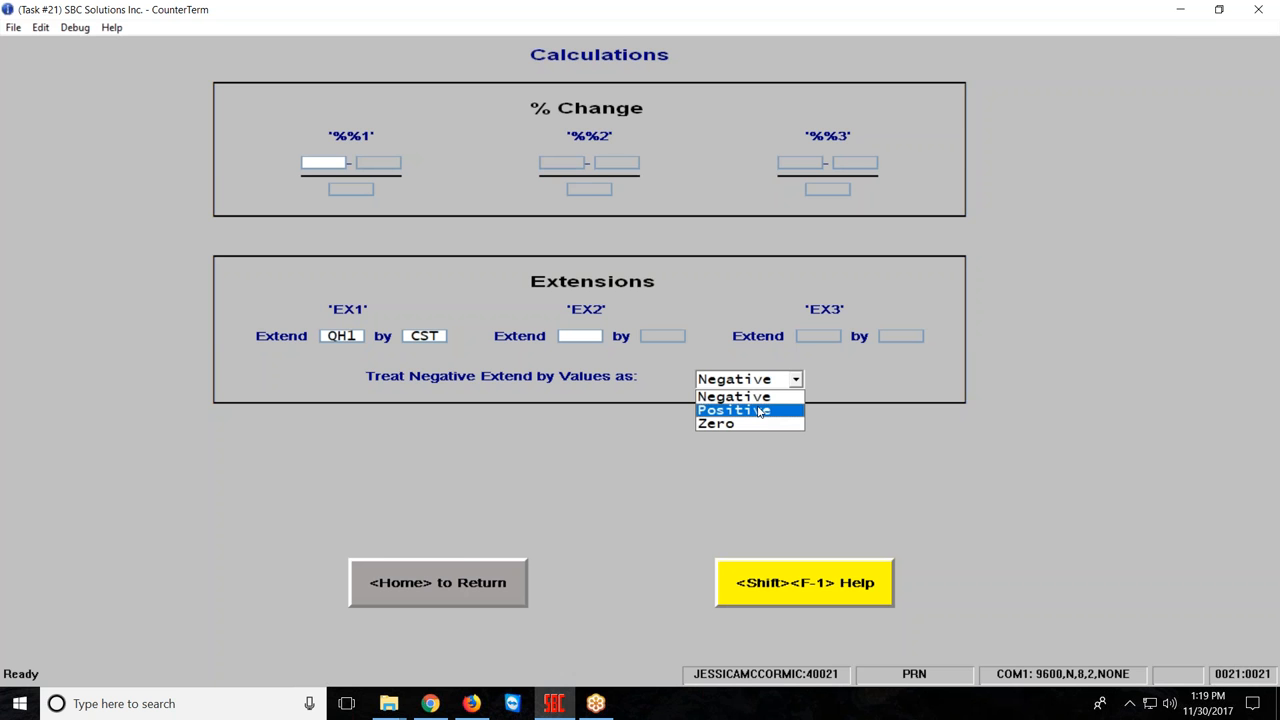
mouse_move(716, 423)
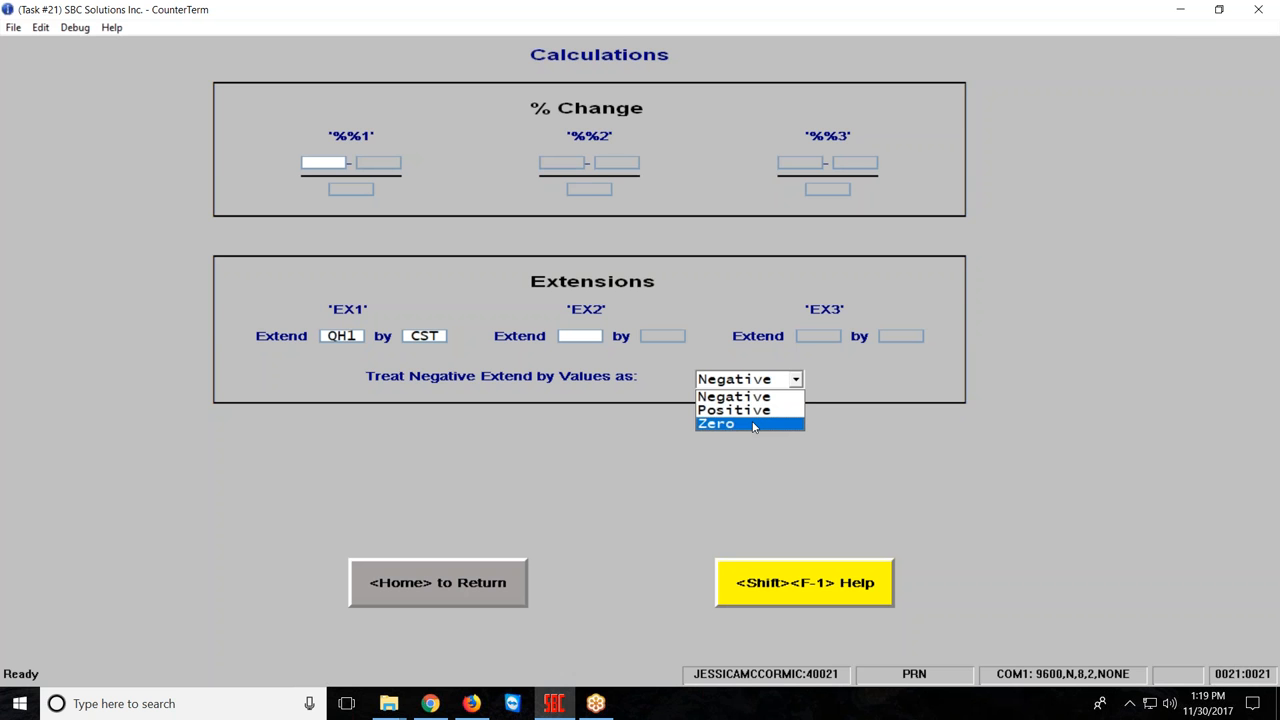
mouse_move(735, 396)
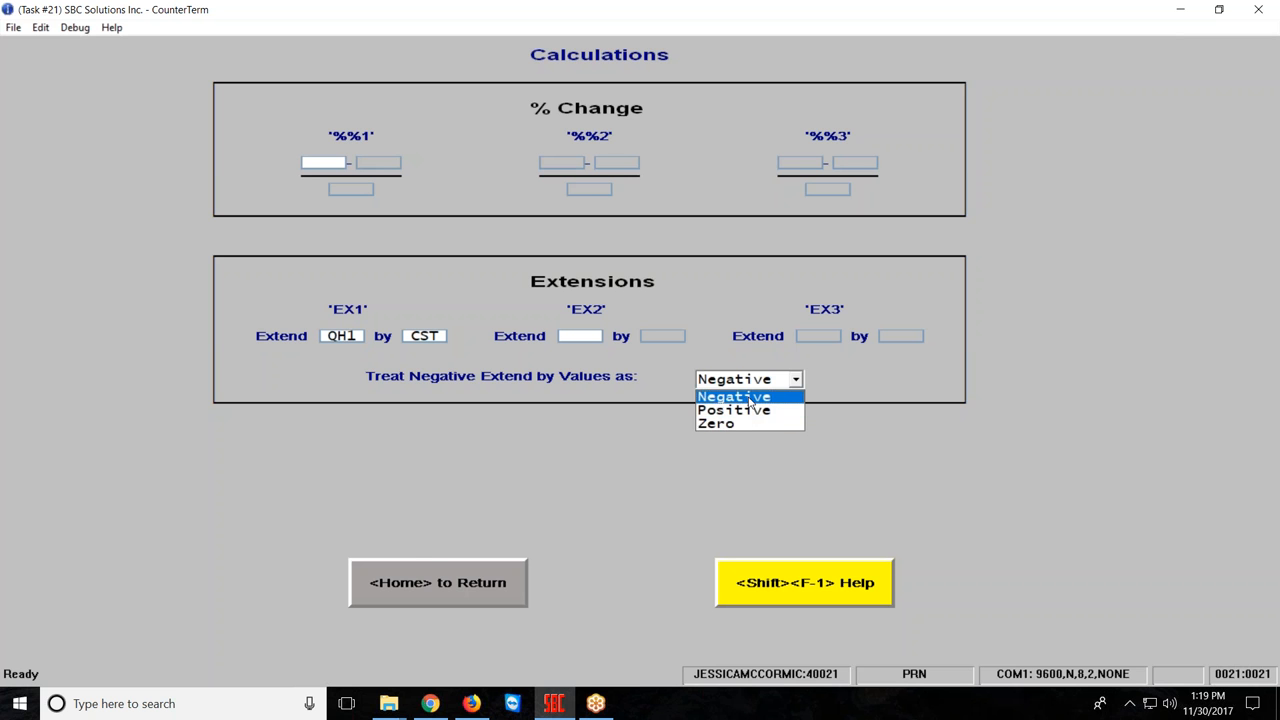
left_click(734, 396)
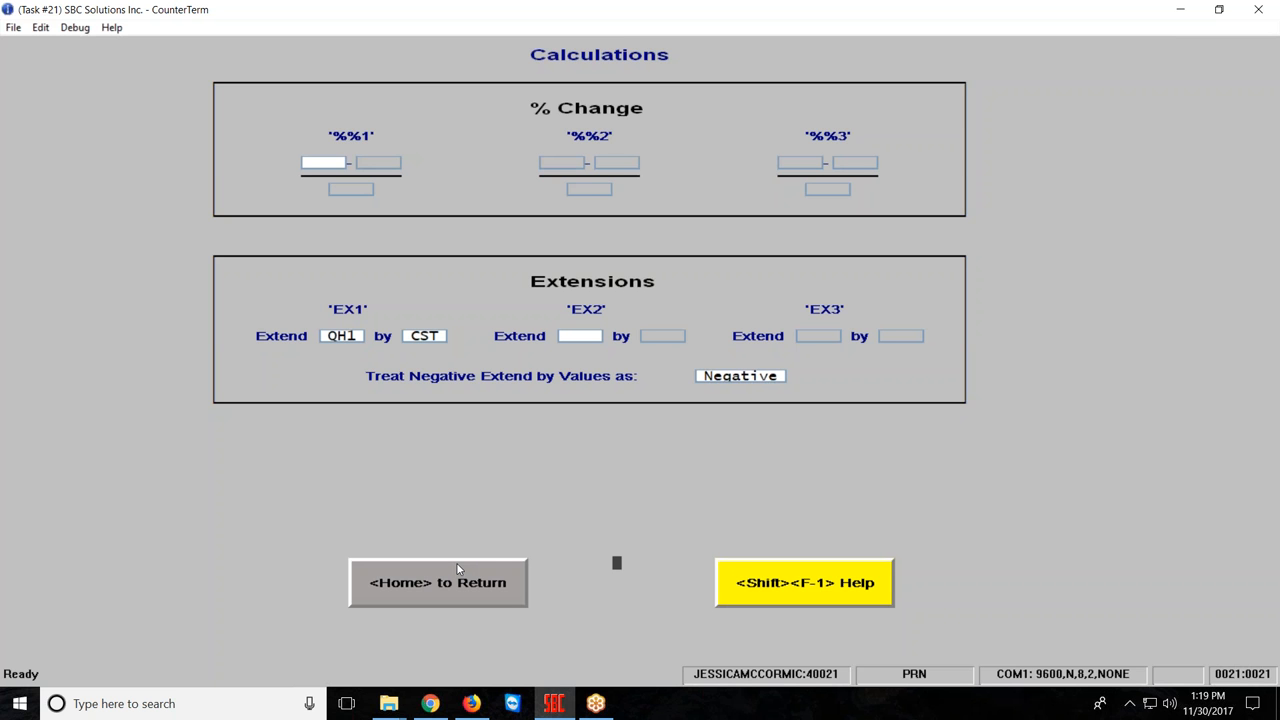
mouse_move(433, 580)
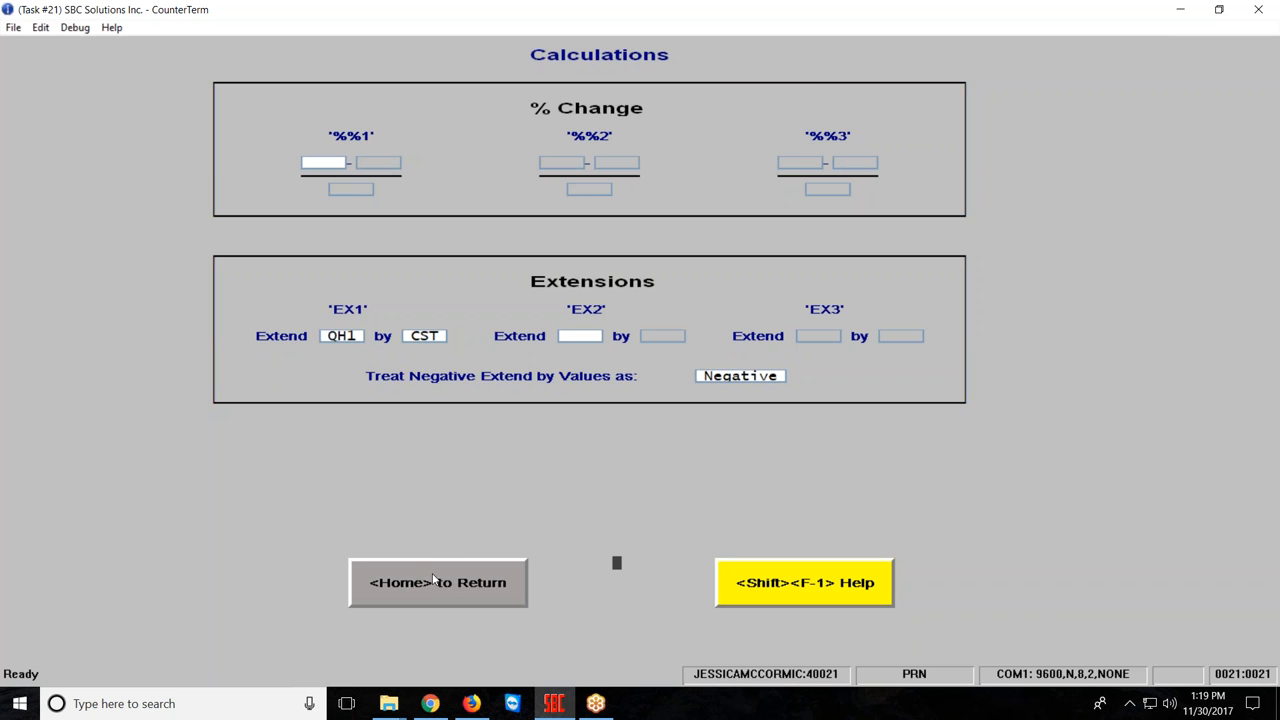
Step: Save the parameters to the library under IN, keeping the title 'Inventory Value - Detail'
left_click(437, 582)
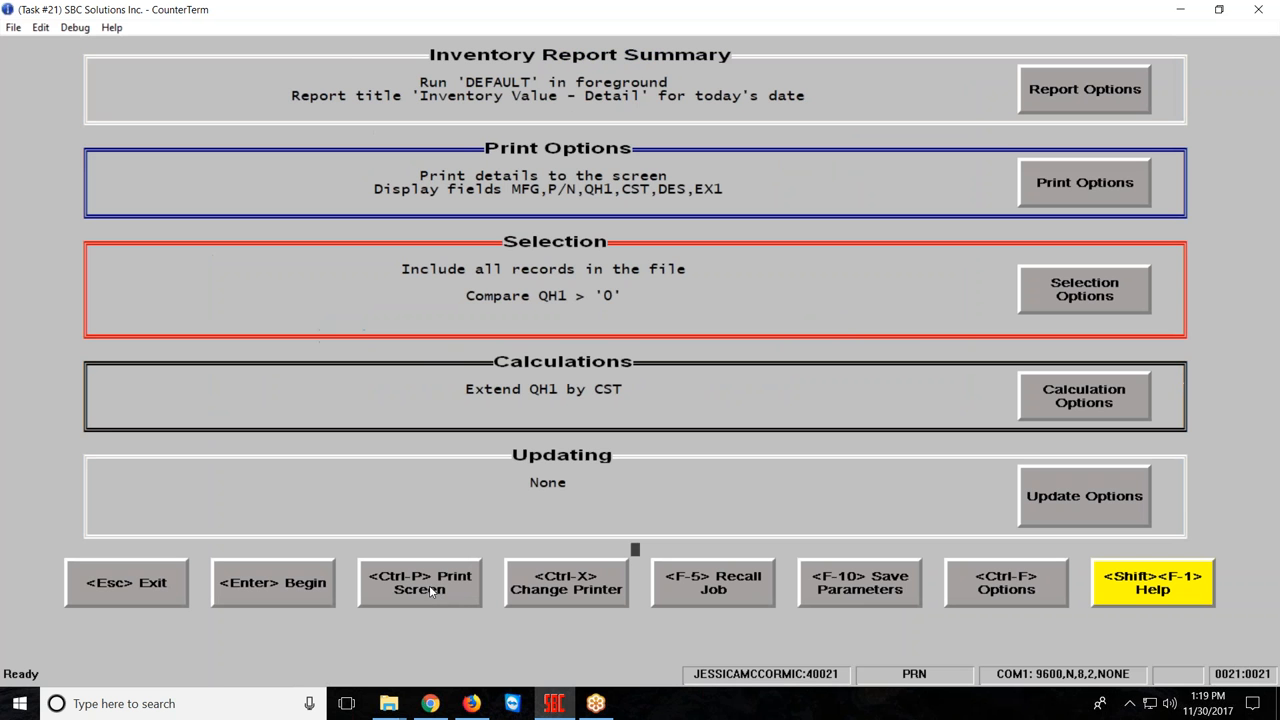
mouse_move(863, 608)
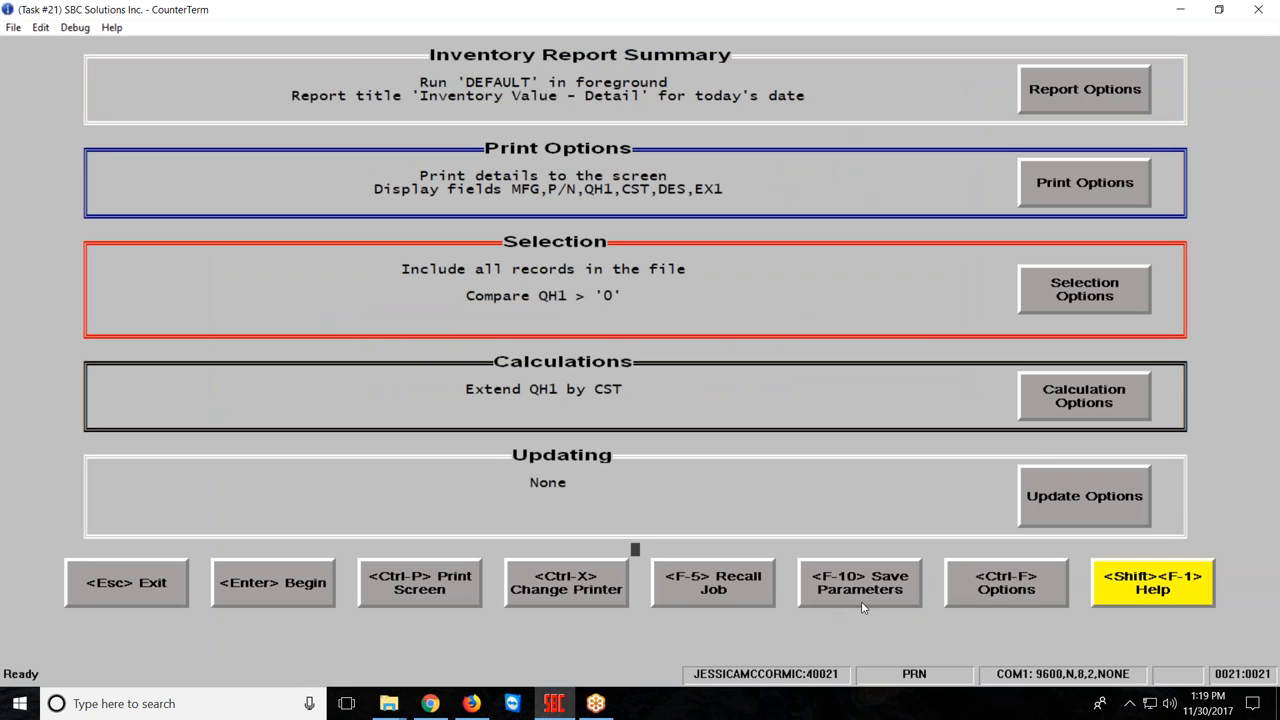
left_click(859, 582)
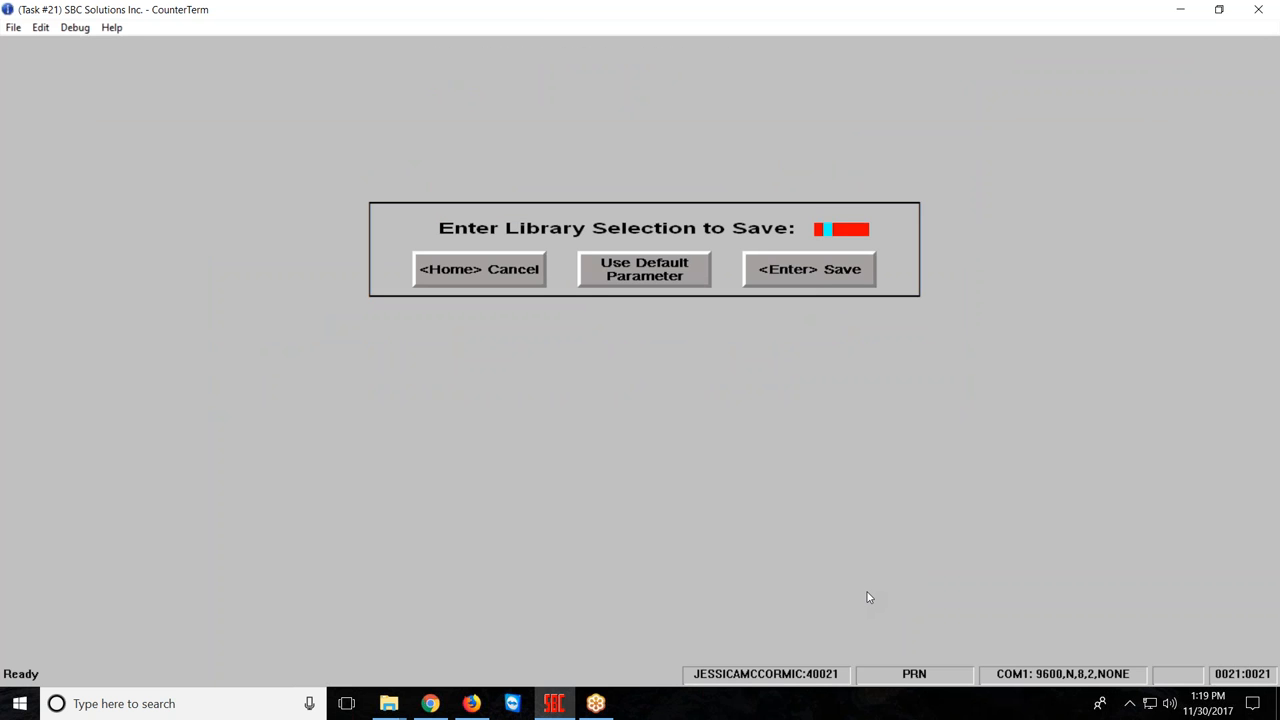
type("IN")
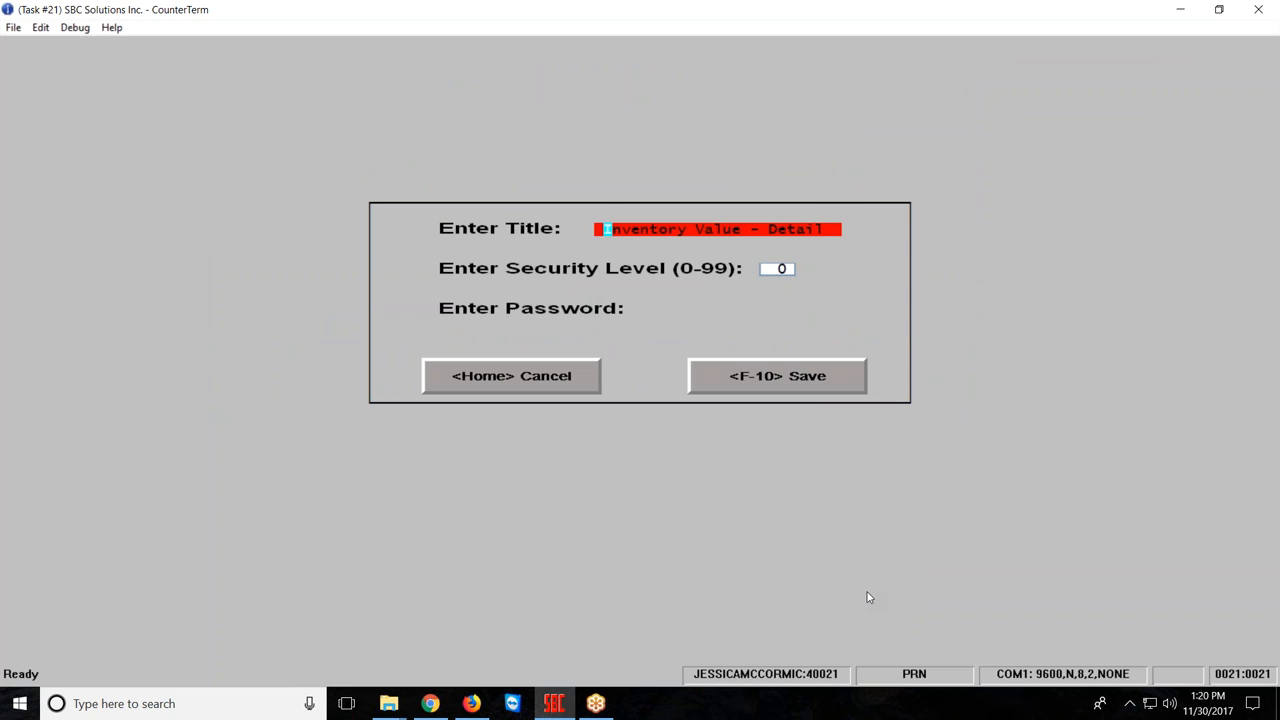
key("Tab")
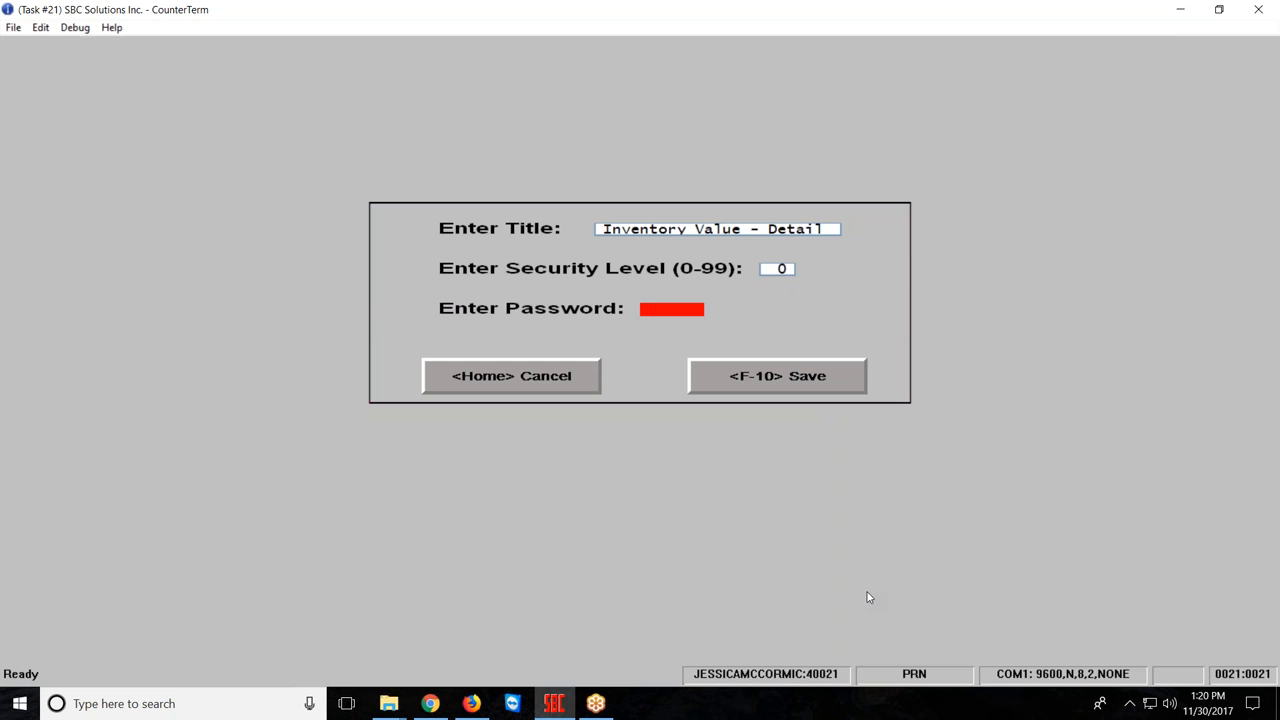
left_click(777, 375)
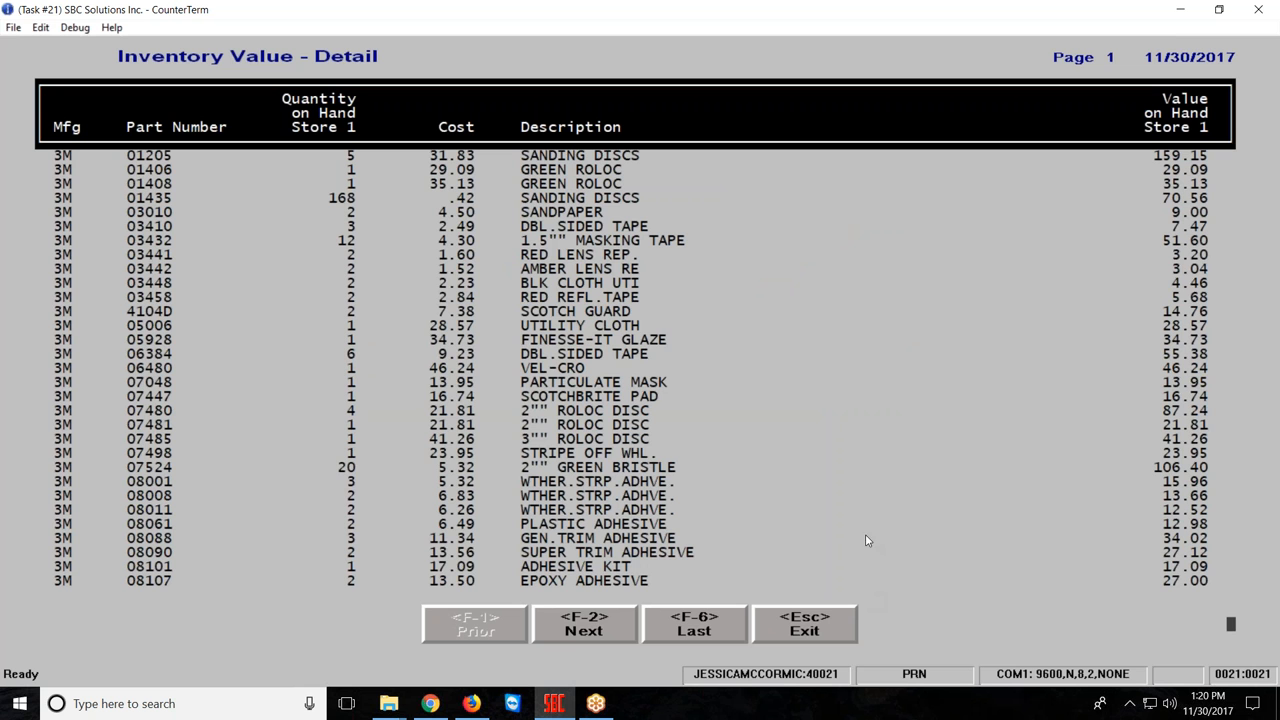
mouse_move(694, 623)
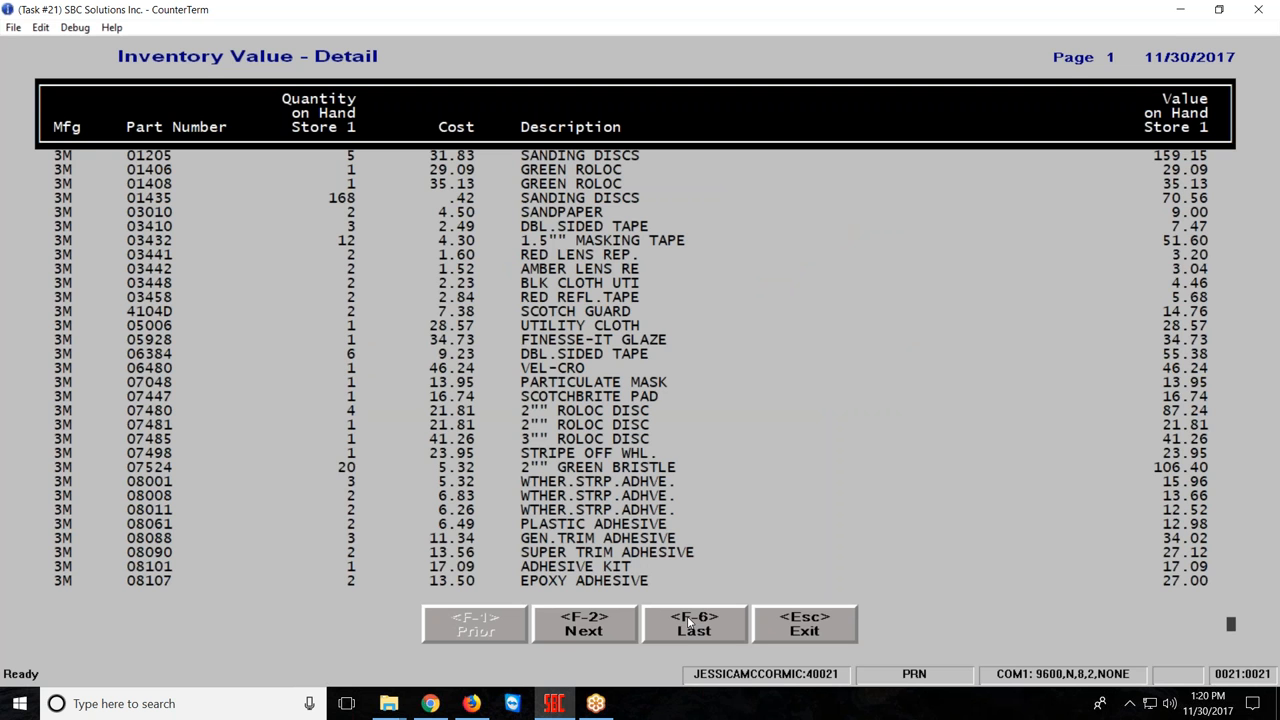
Step: Jump to the report's last page and scroll to the 138,201.66 extension grand total
left_click(694, 622)
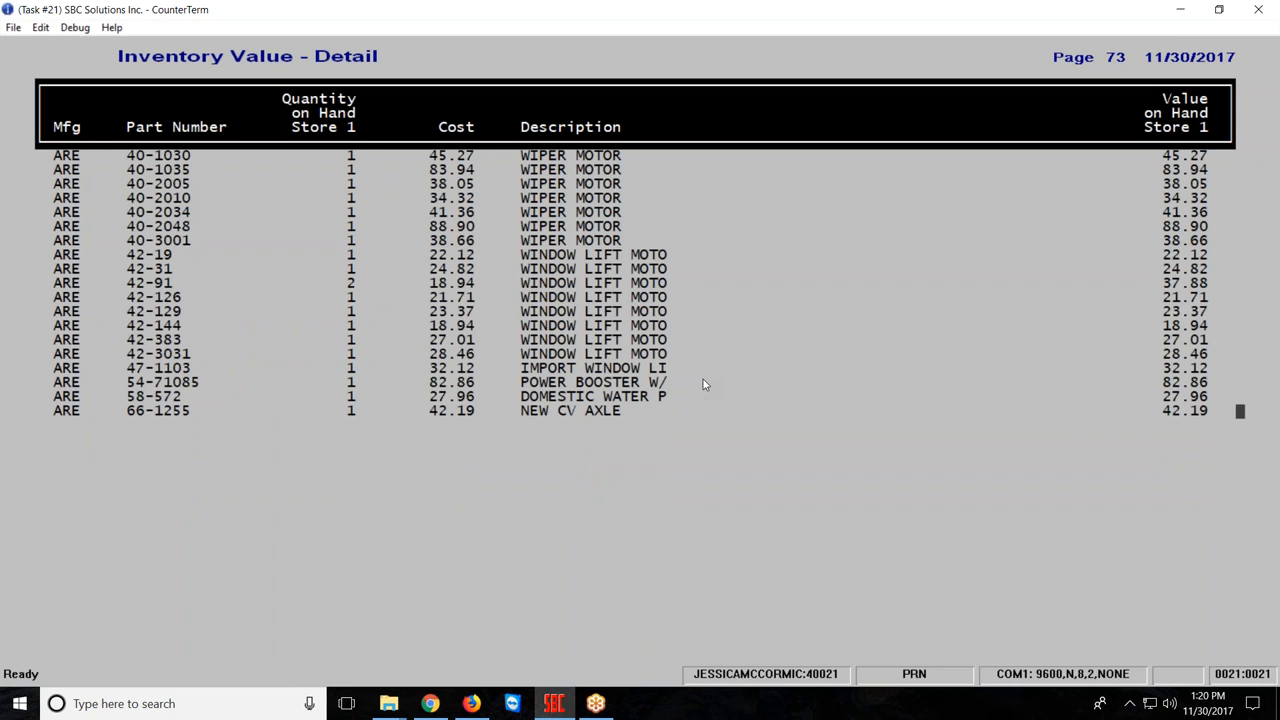
scroll("down", 3)
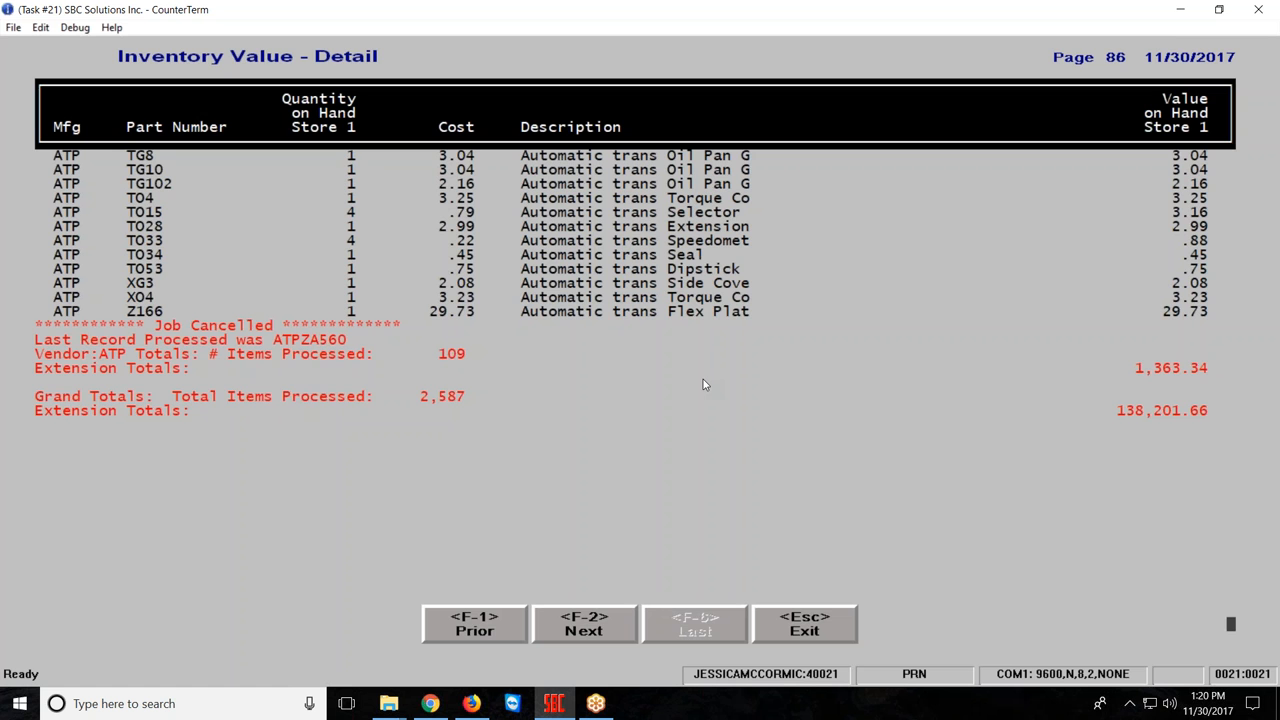
Step: Reload the saved INVD job and set its Print Options report format to Total
left_click(804, 623)
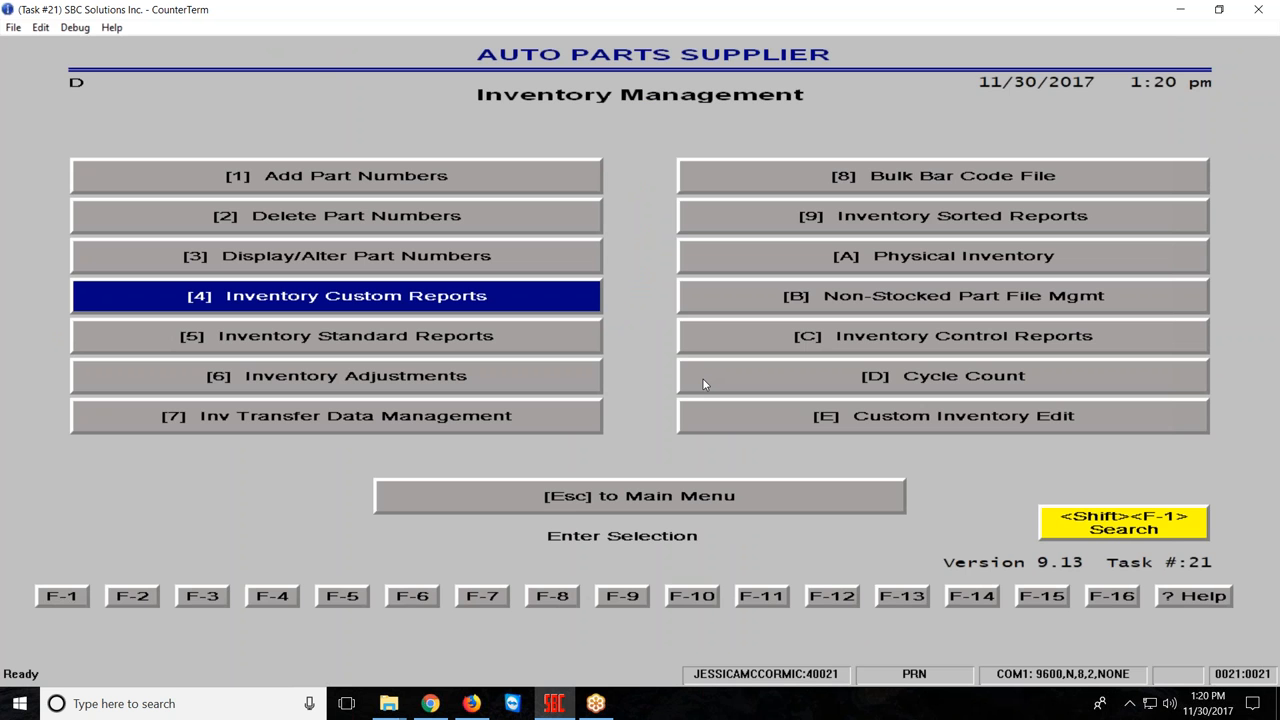
left_click(354, 295)
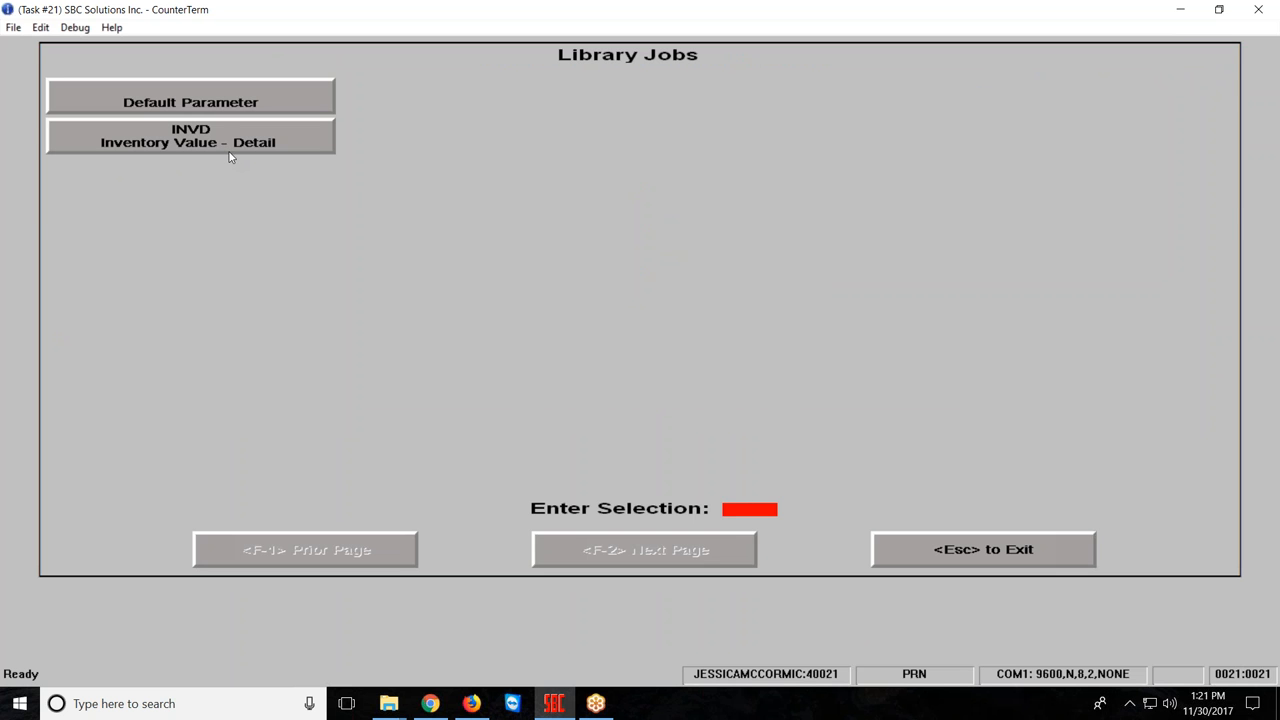
left_click(190, 135)
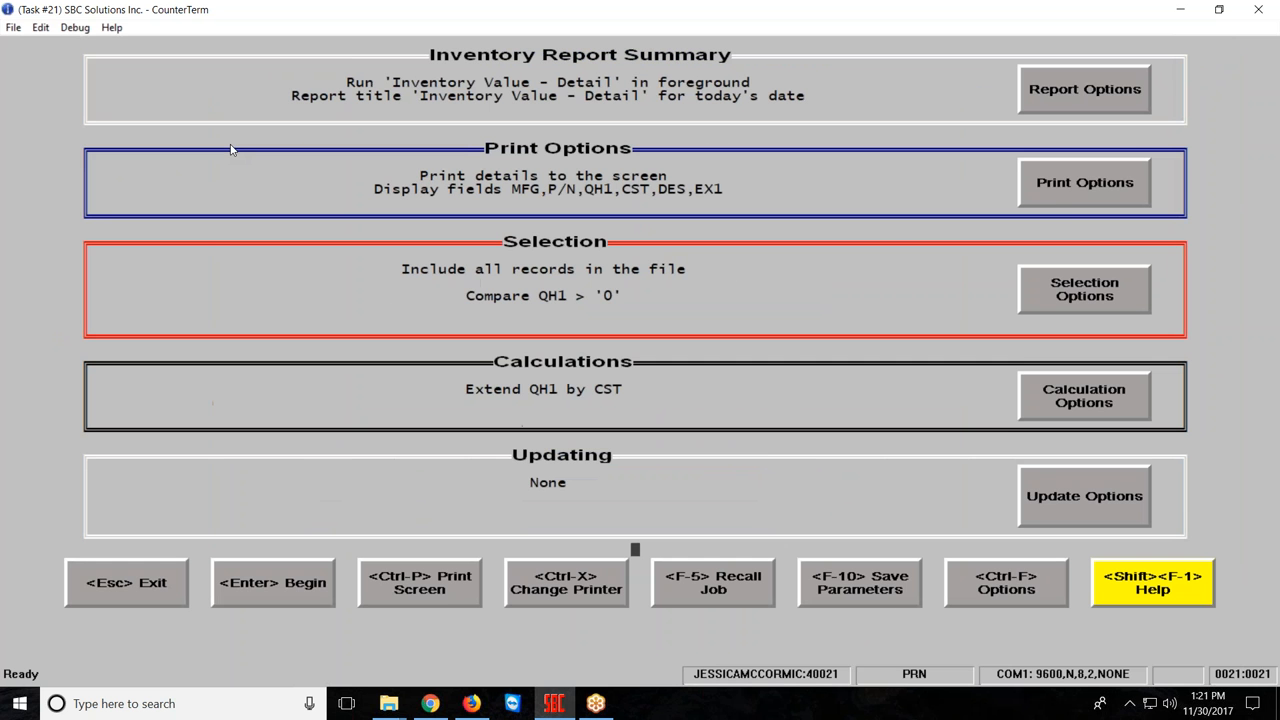
mouse_move(1087, 172)
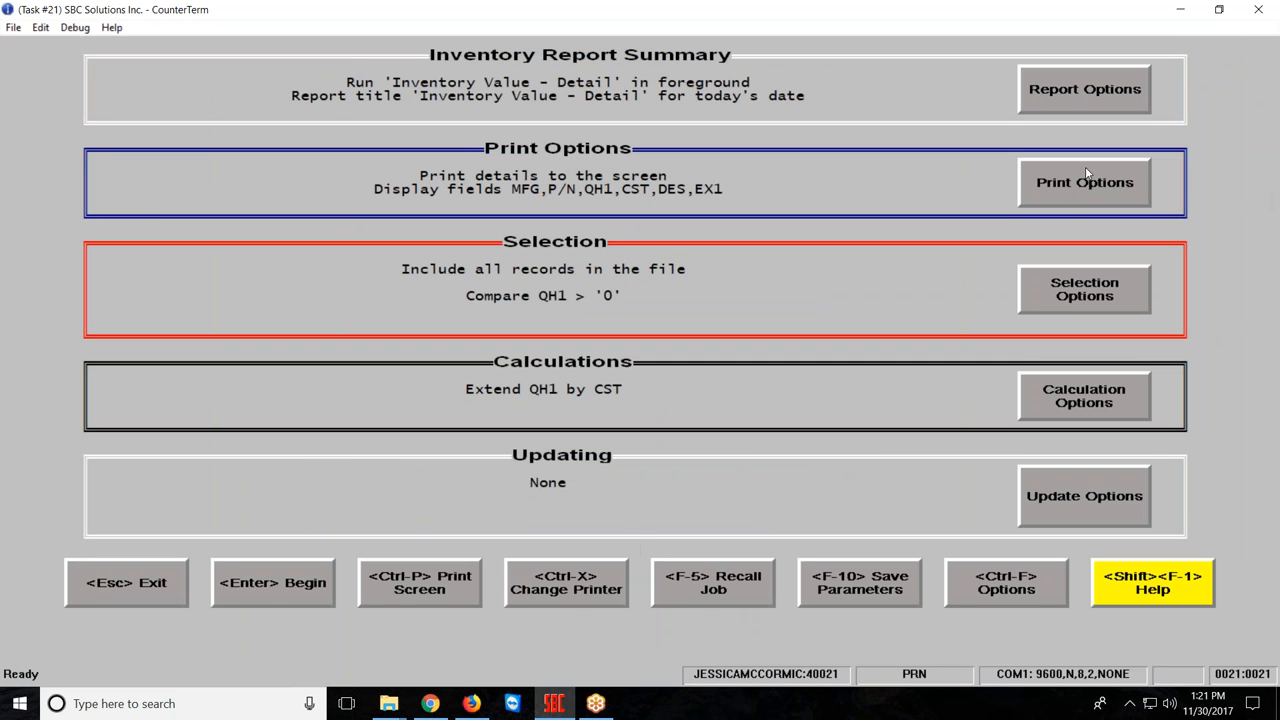
left_click(1084, 182)
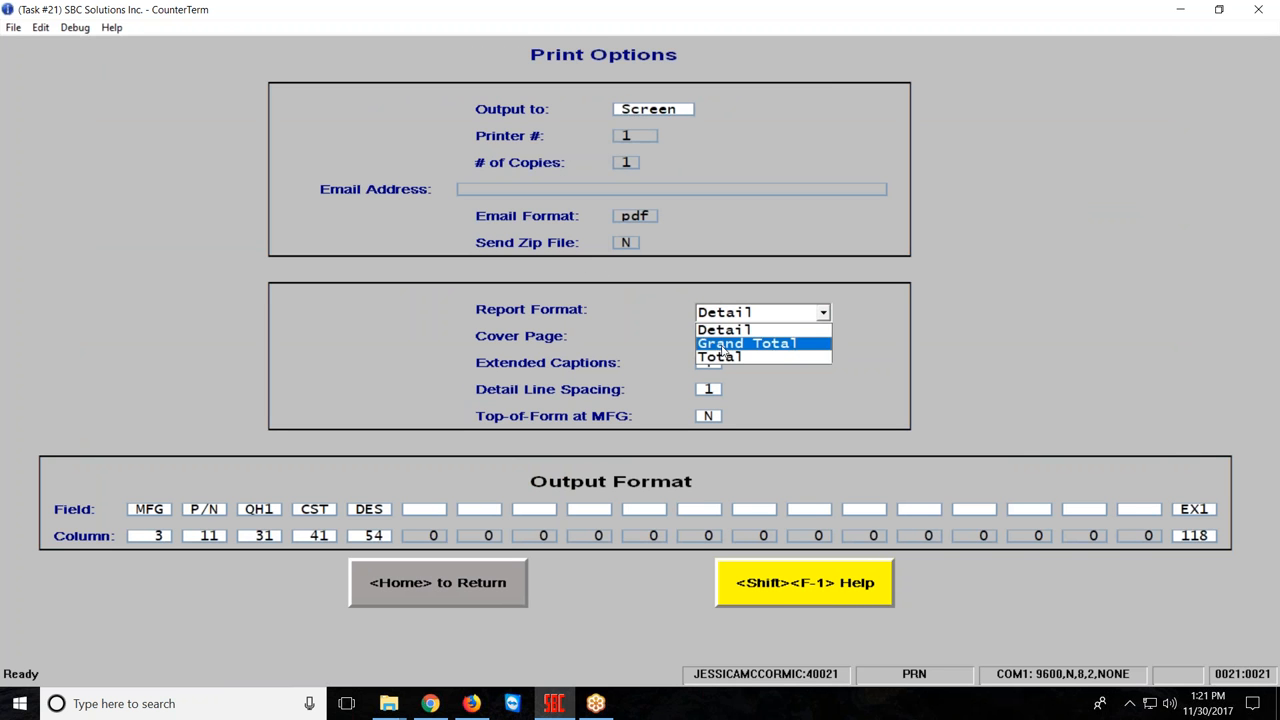
left_click(718, 356)
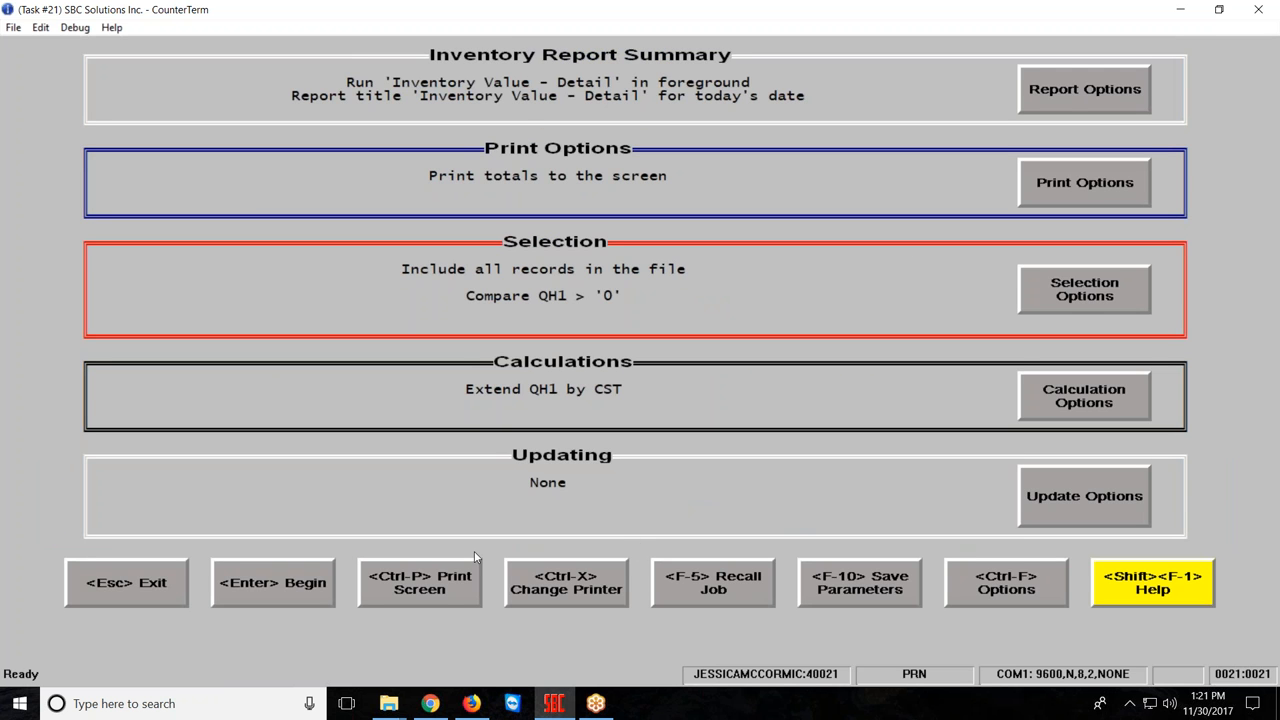
Step: Run the totals-only report to view items processed and extension values per vendor
left_click(272, 582)
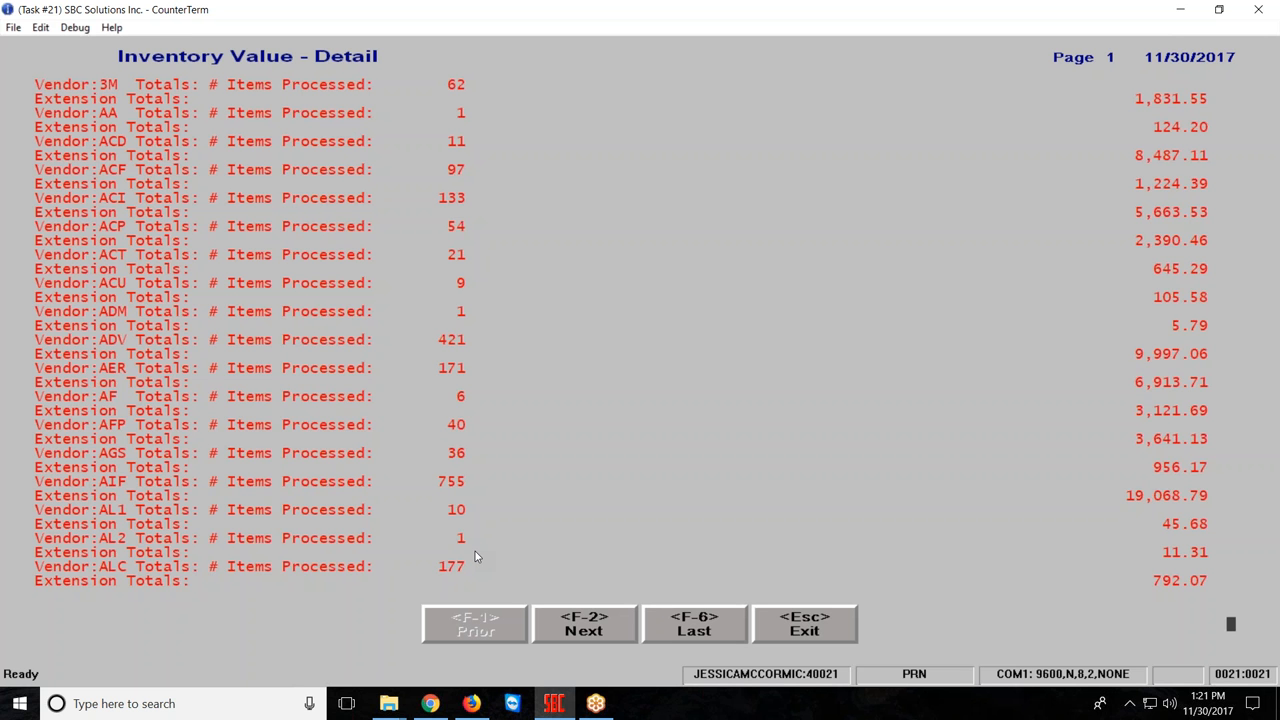
mouse_move(718, 623)
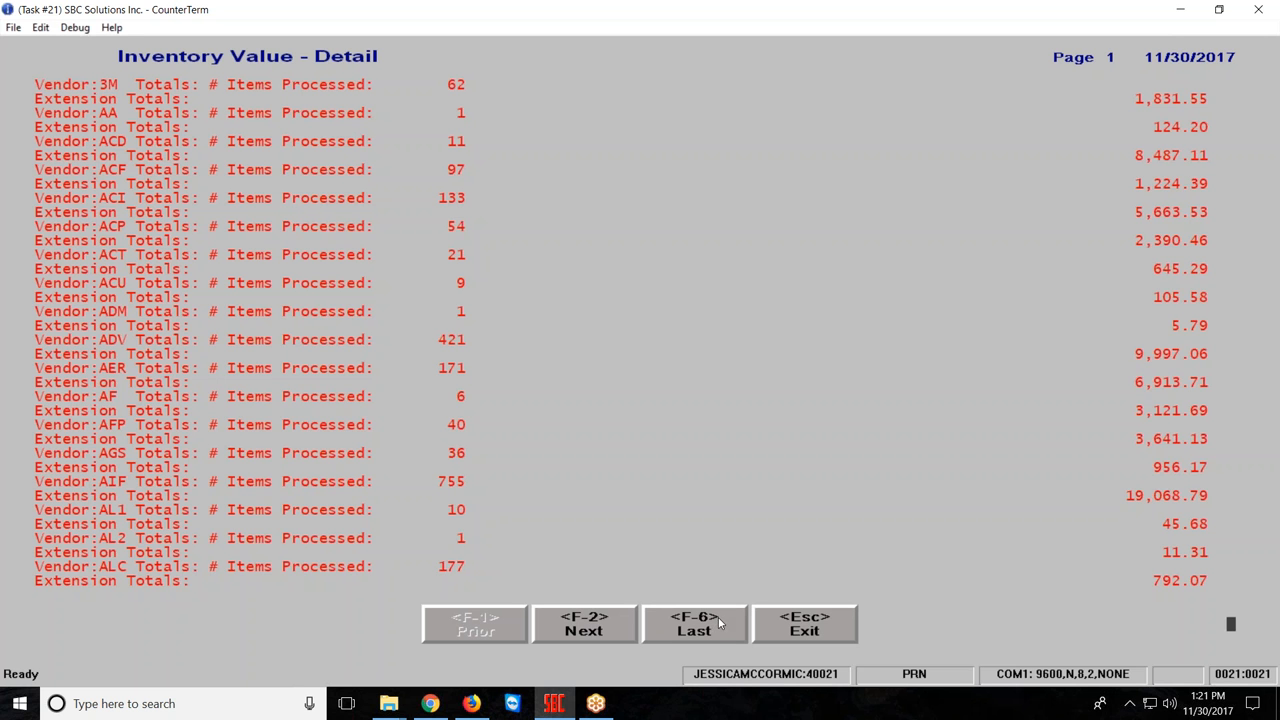
mouse_move(703, 503)
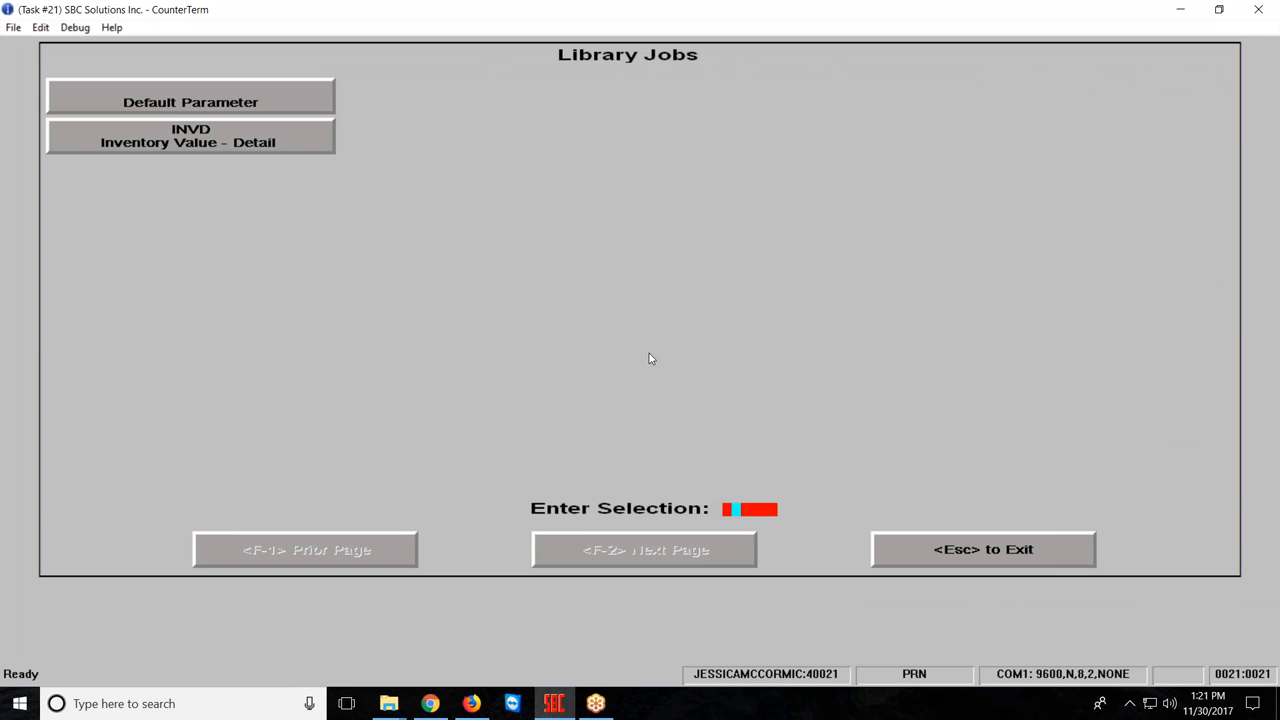
mouse_move(285, 50)
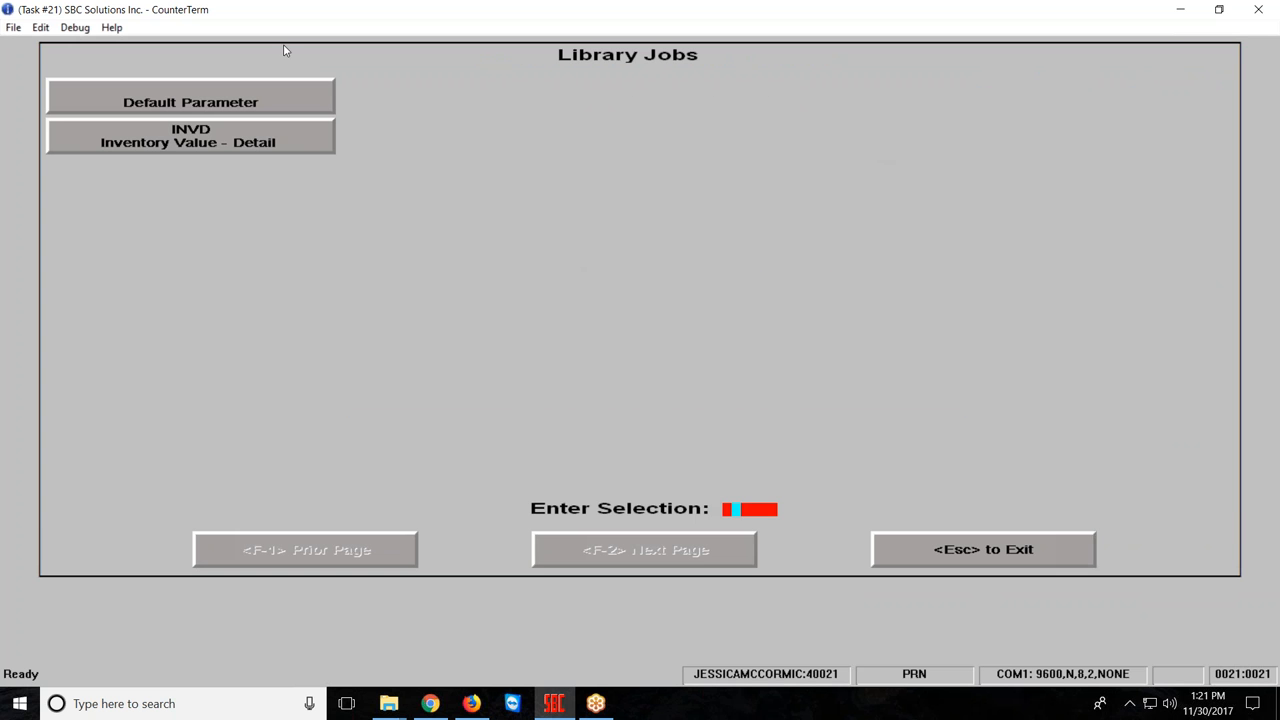
Step: Reload the INVD job, confirm the QH1 > 0 selection, and return to the summary
left_click(190, 135)
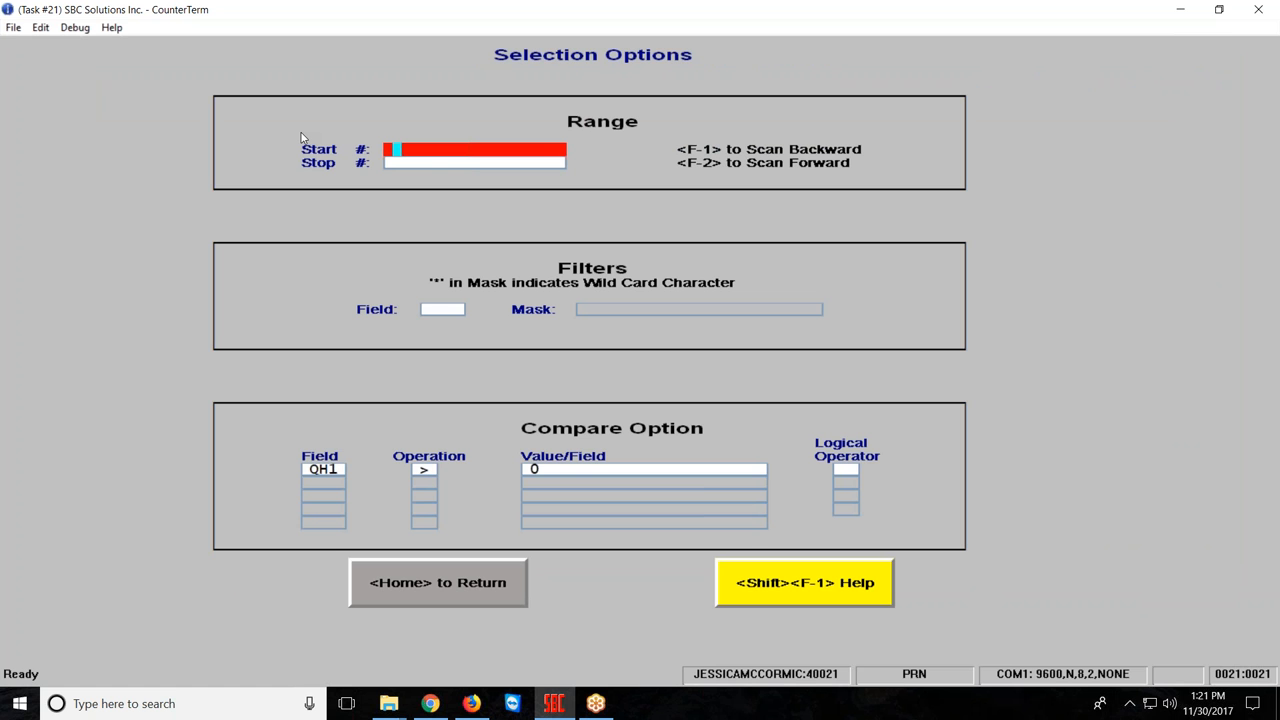
mouse_move(318, 234)
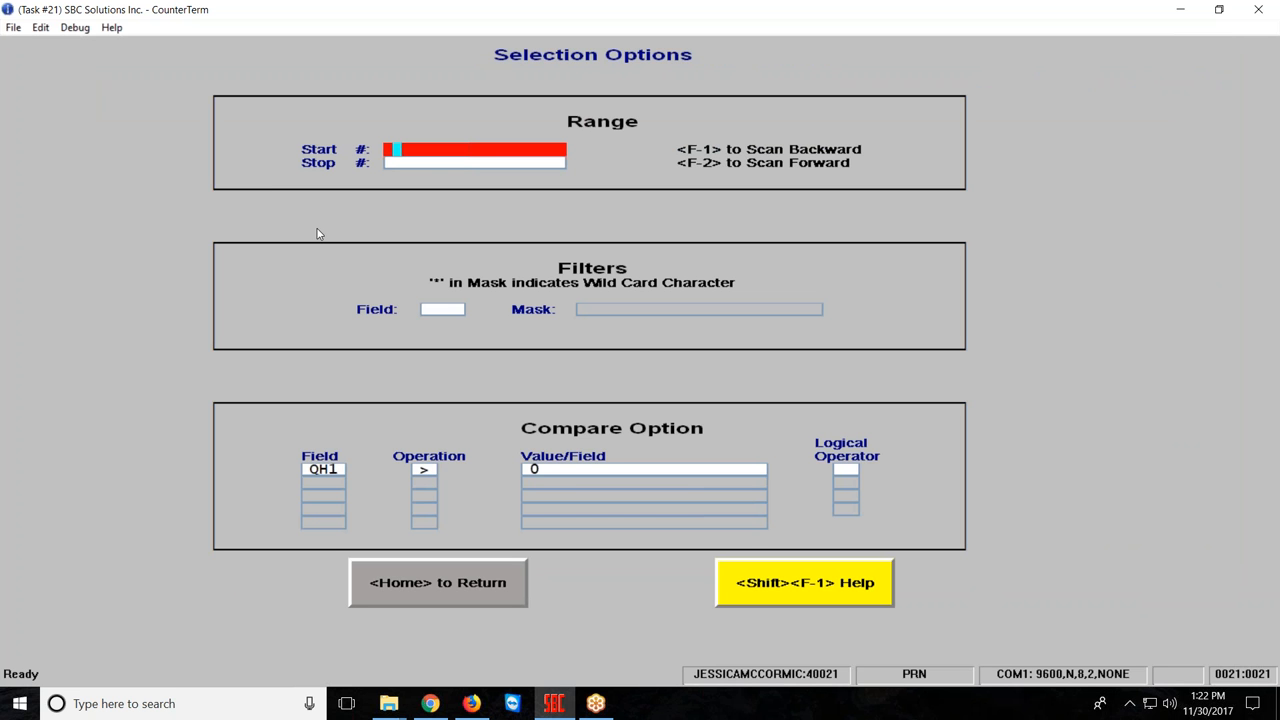
mouse_move(443, 631)
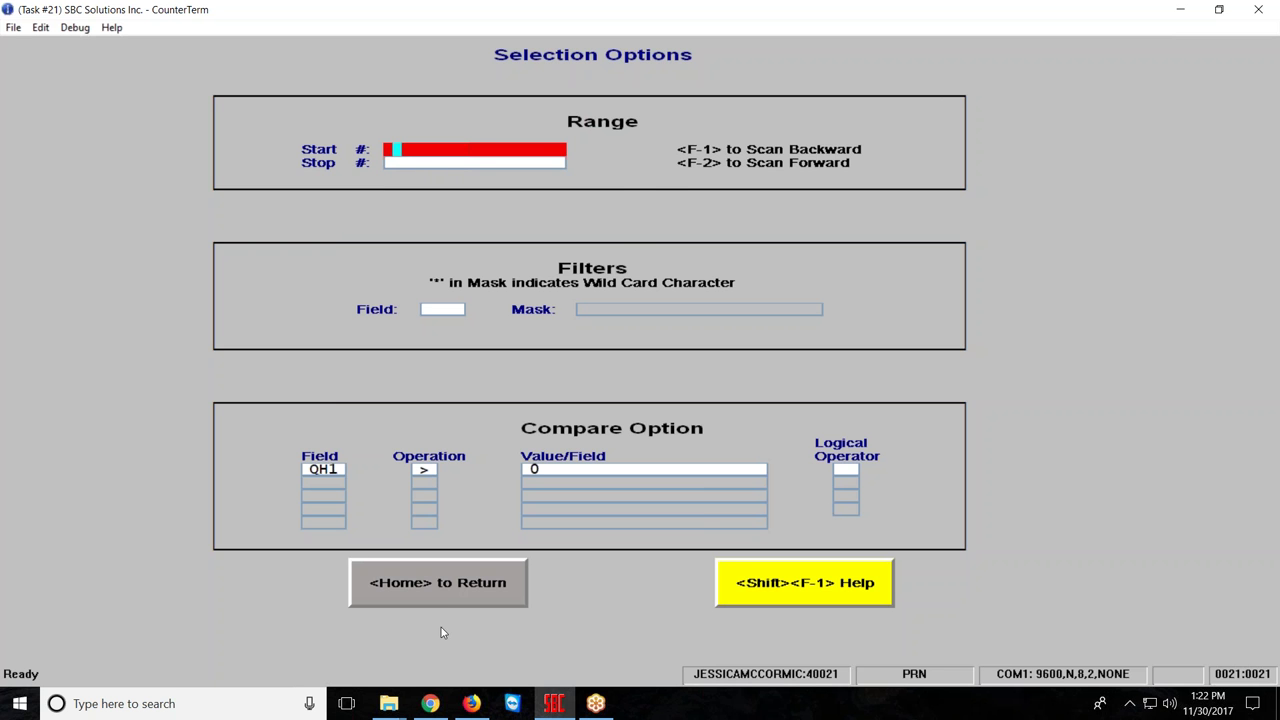
left_click(437, 582)
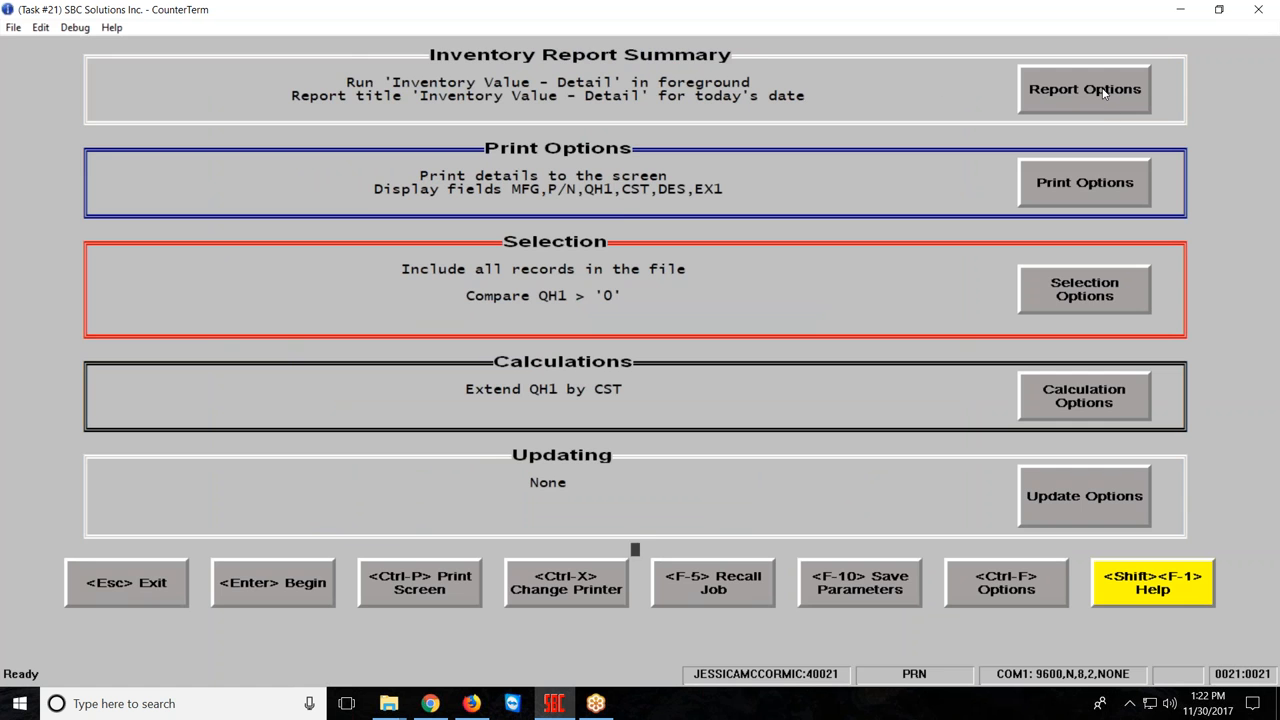
Step: Set the report format to Grand Total, then start editing the report title
left_click(1084, 182)
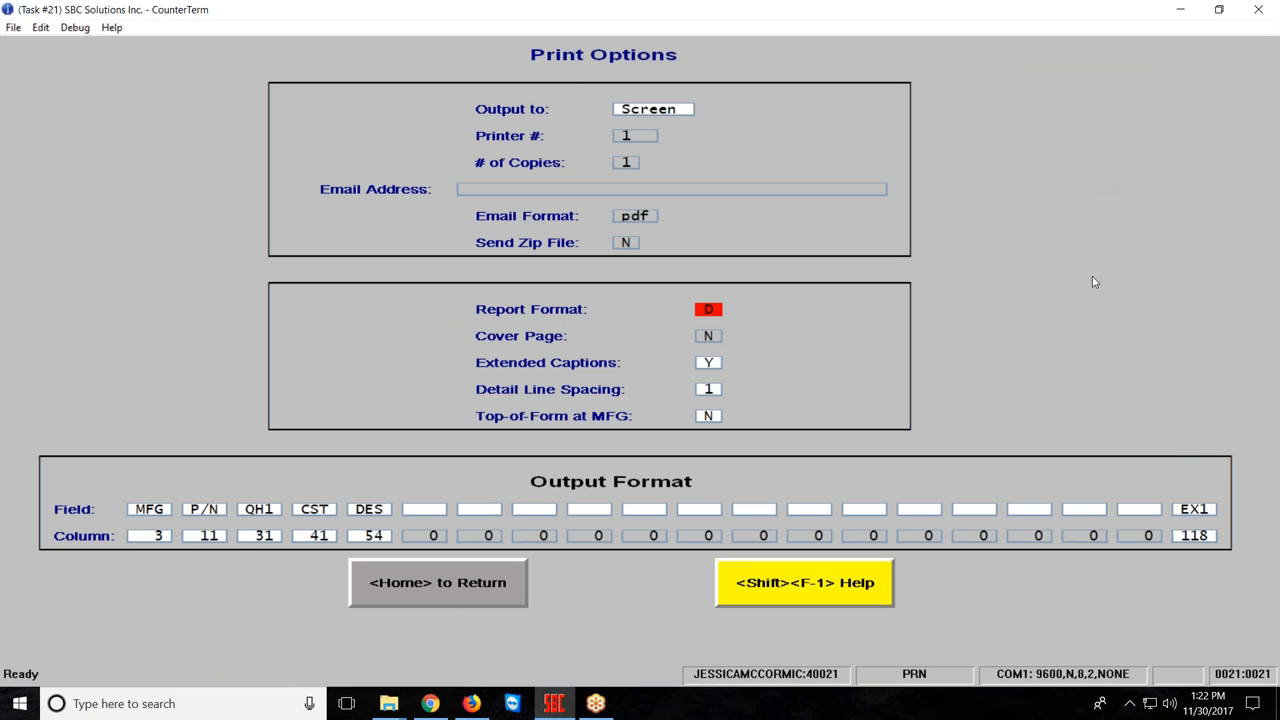
left_click(708, 309)
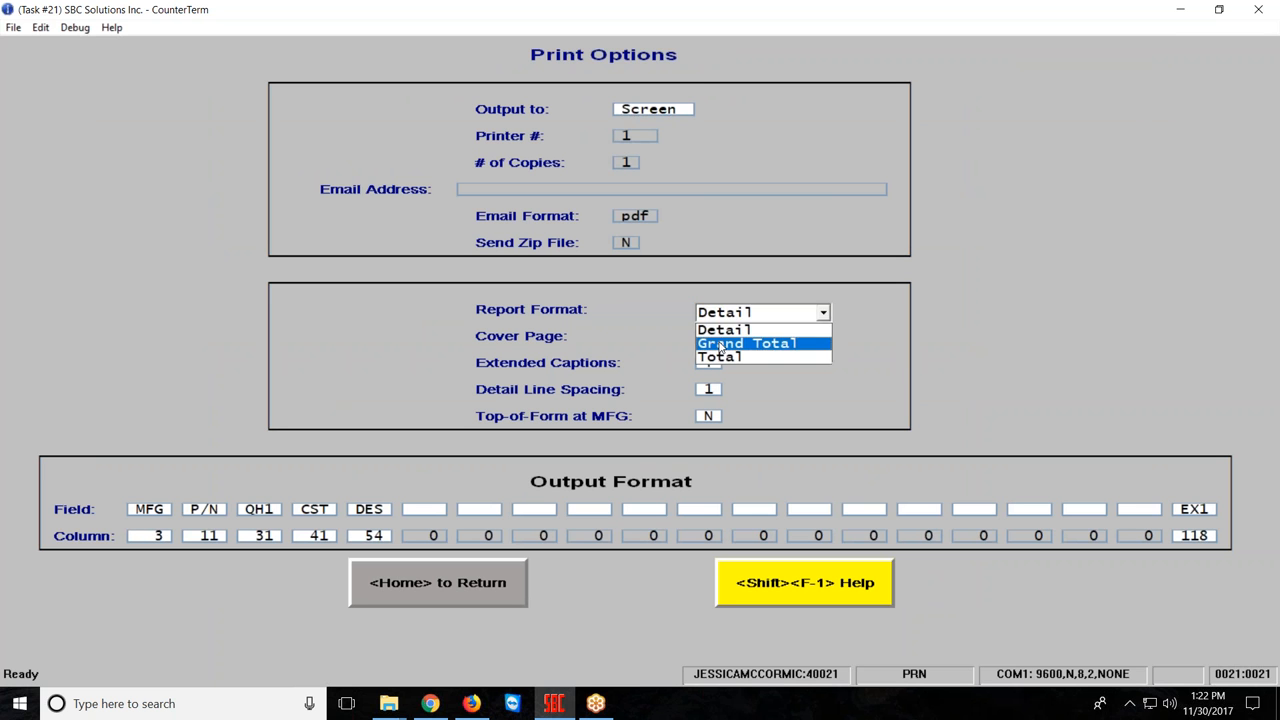
left_click(746, 343)
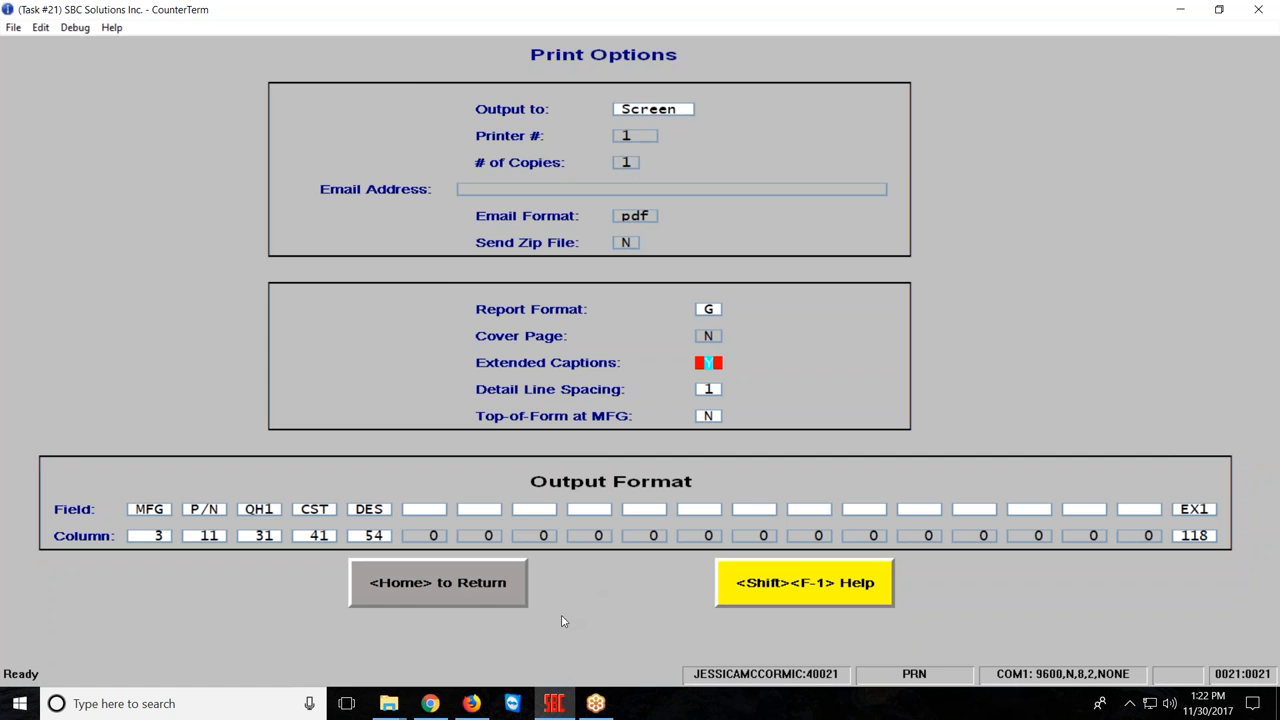
mouse_move(430, 581)
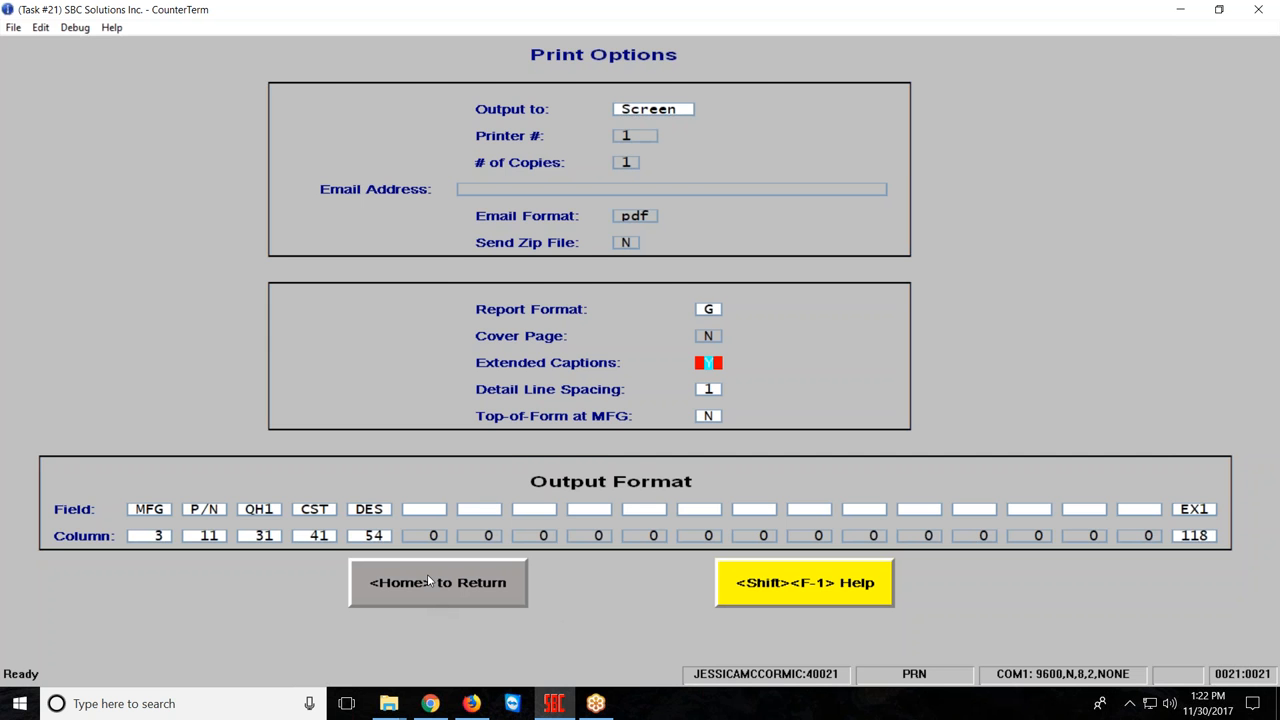
left_click(437, 582)
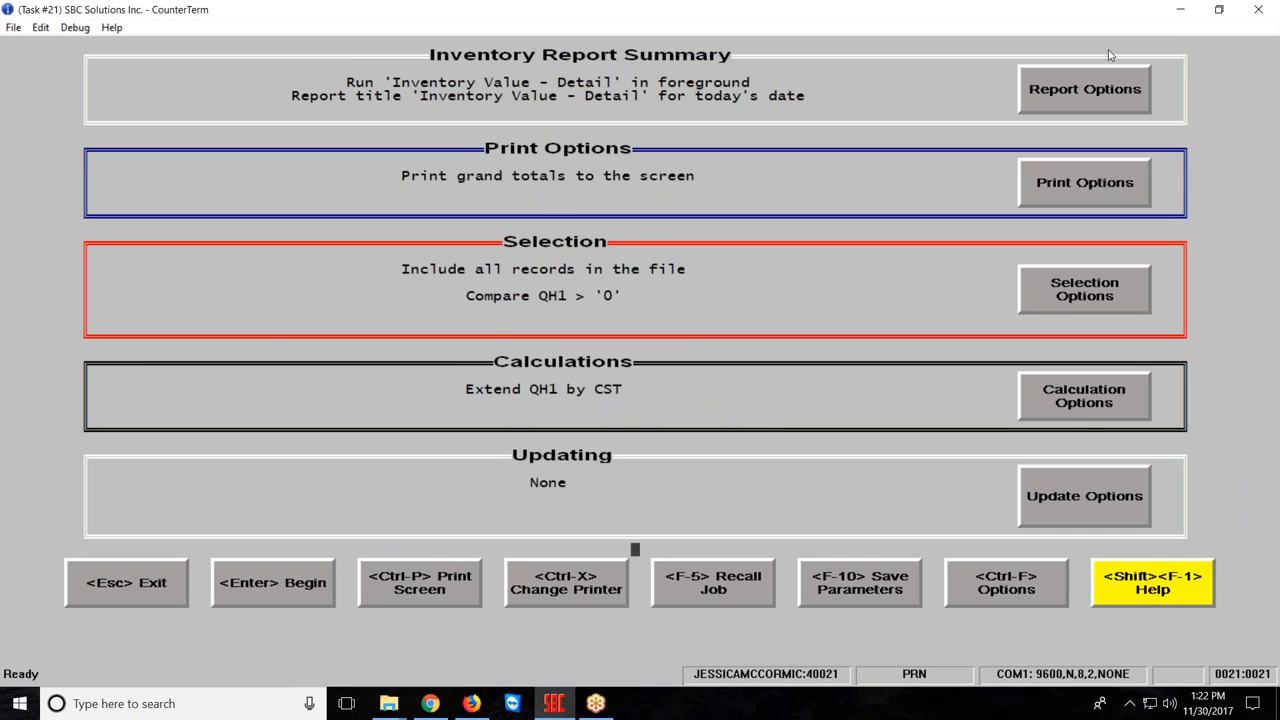
left_click(1084, 88)
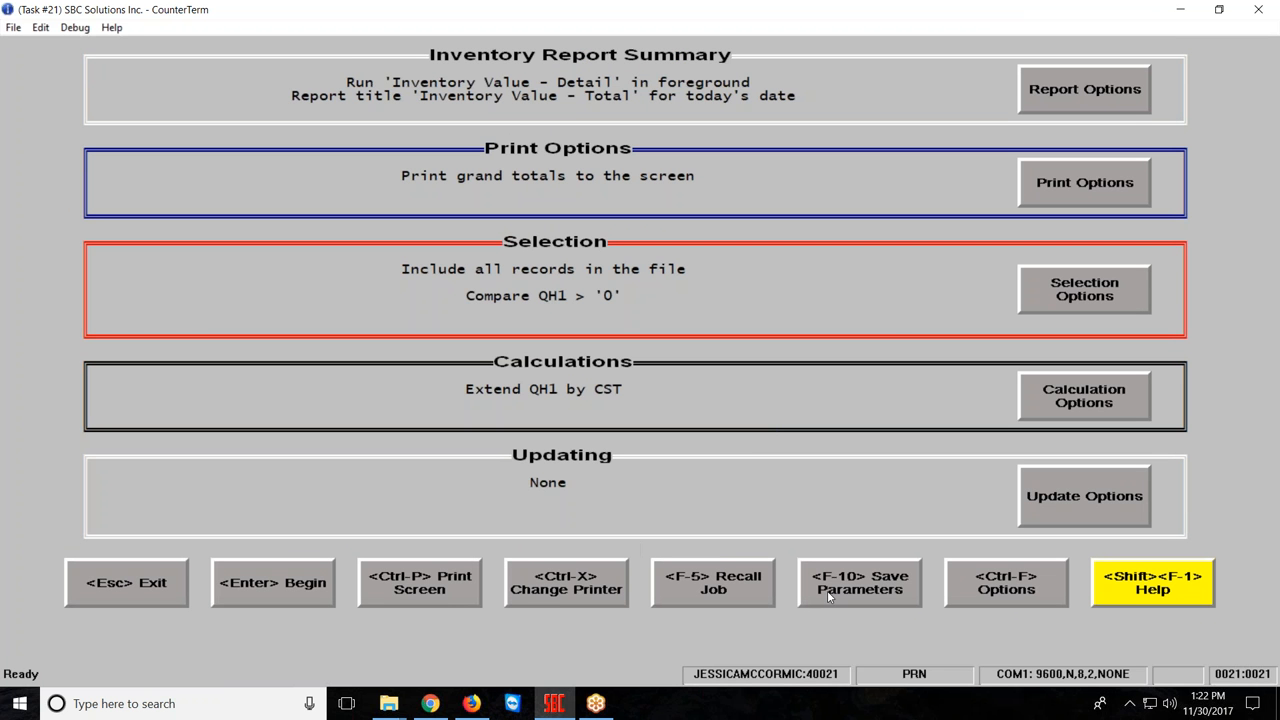
Step: Save the setup as library job INVT titled 'Inventory Value - Total'
left_click(859, 582)
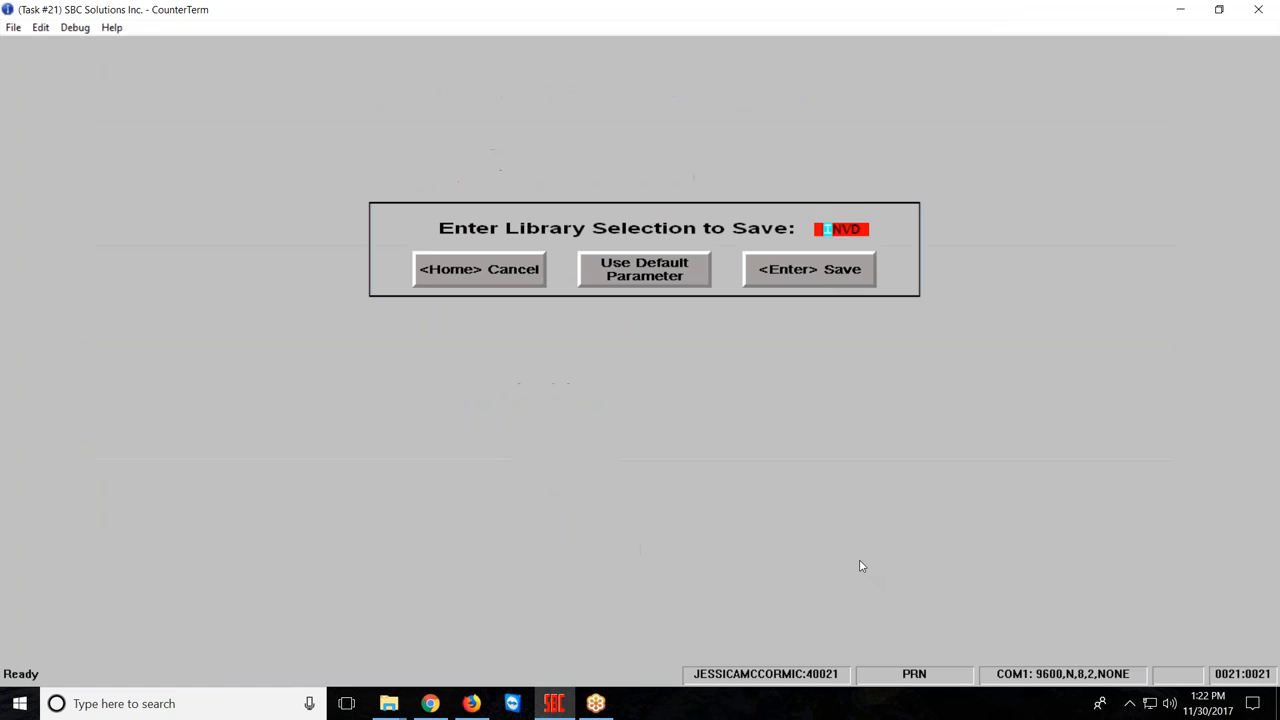
mouse_move(850, 538)
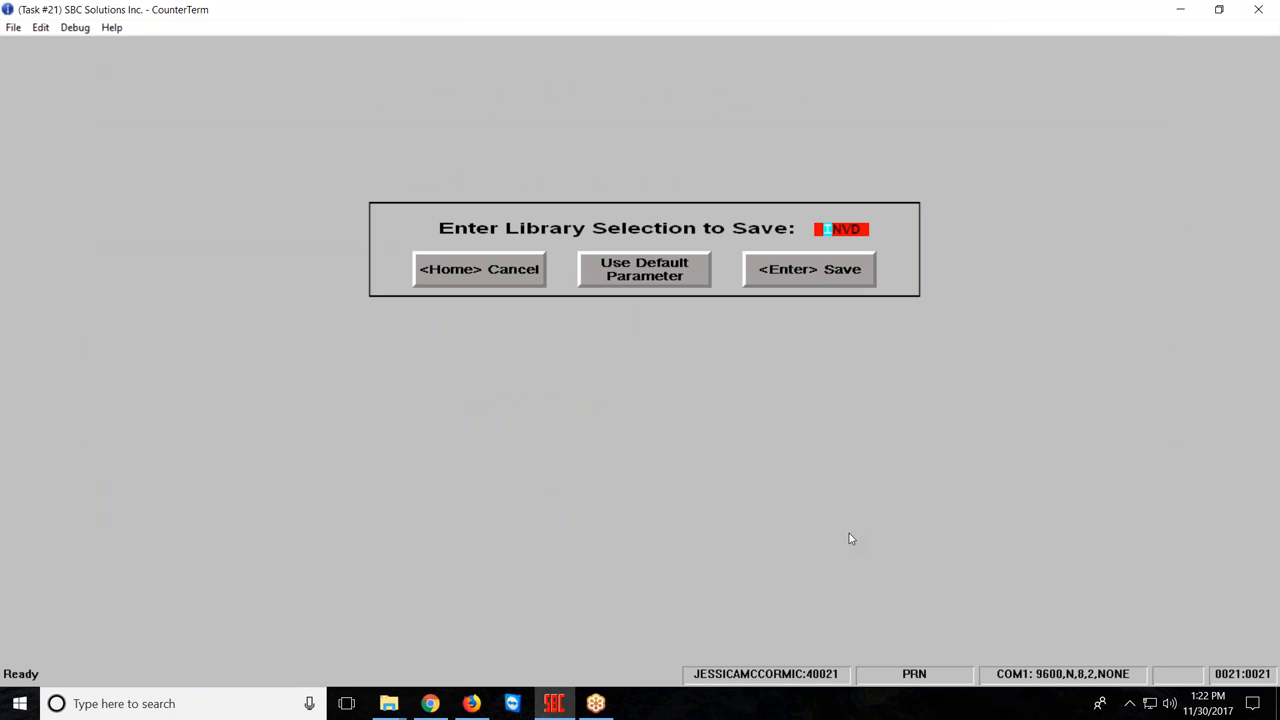
type("INV")
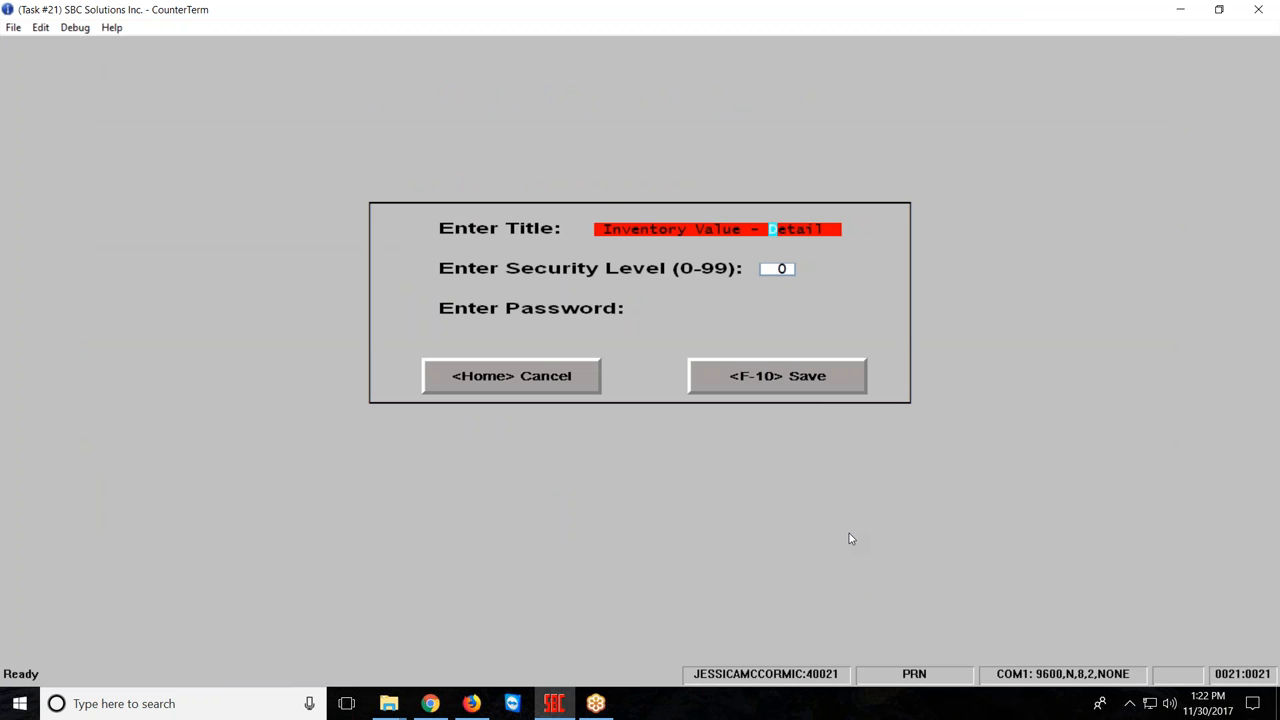
type("Total")
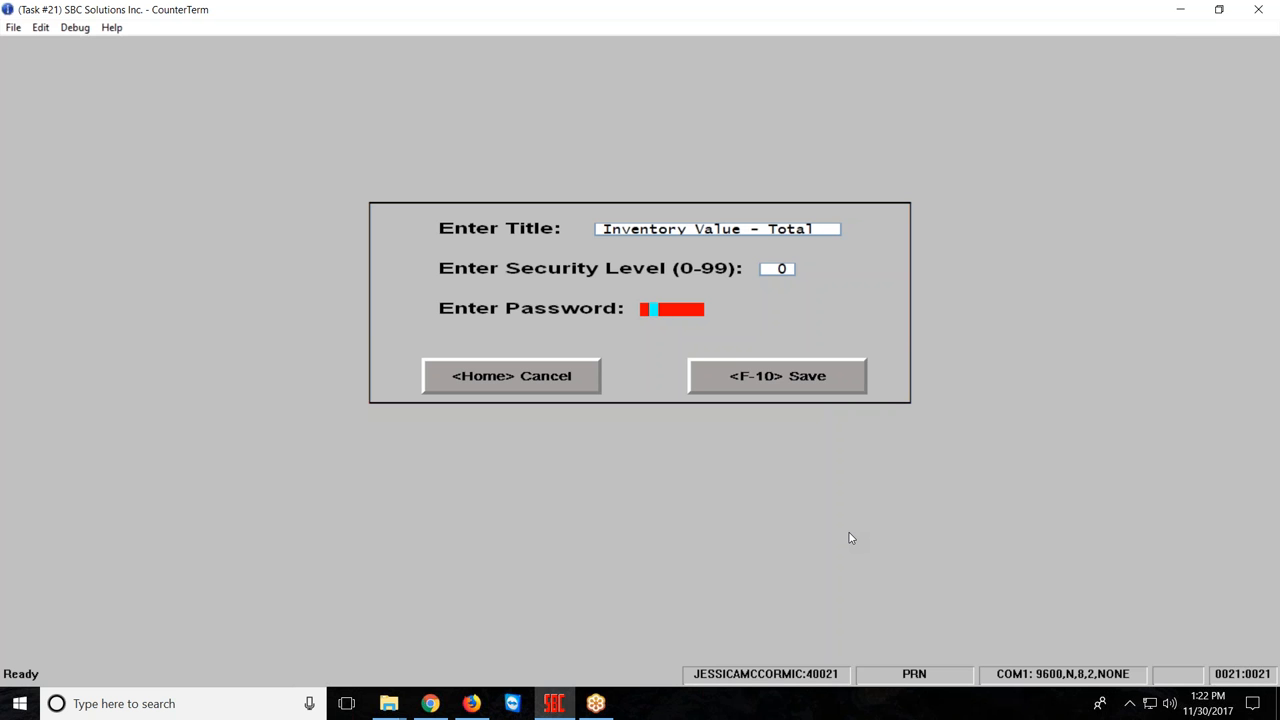
left_click(777, 375)
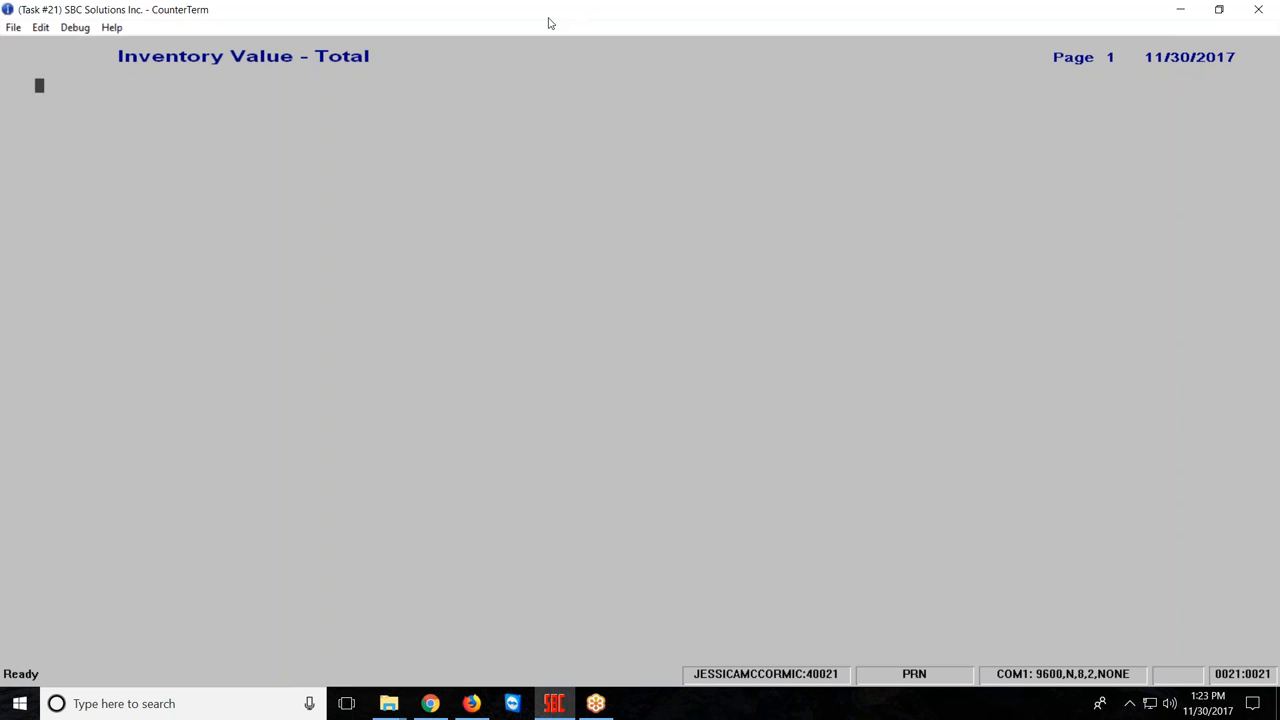
mouse_move(1077, 615)
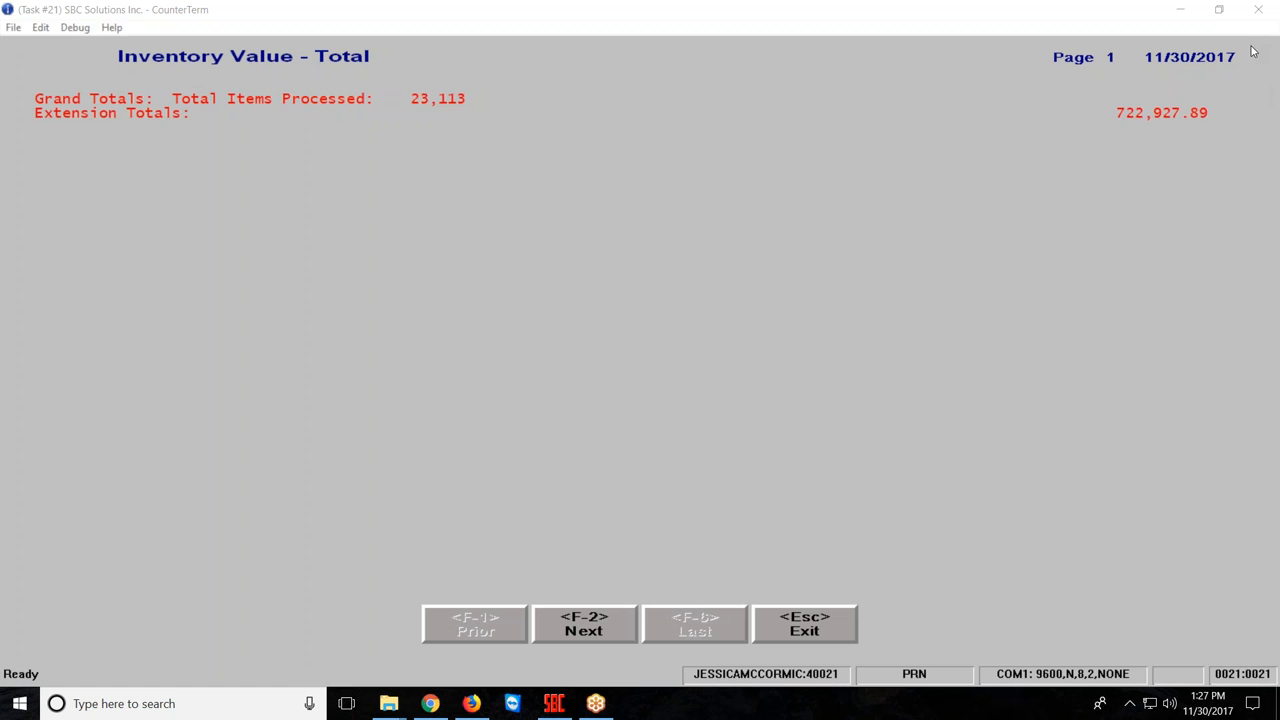
mouse_move(829, 6)
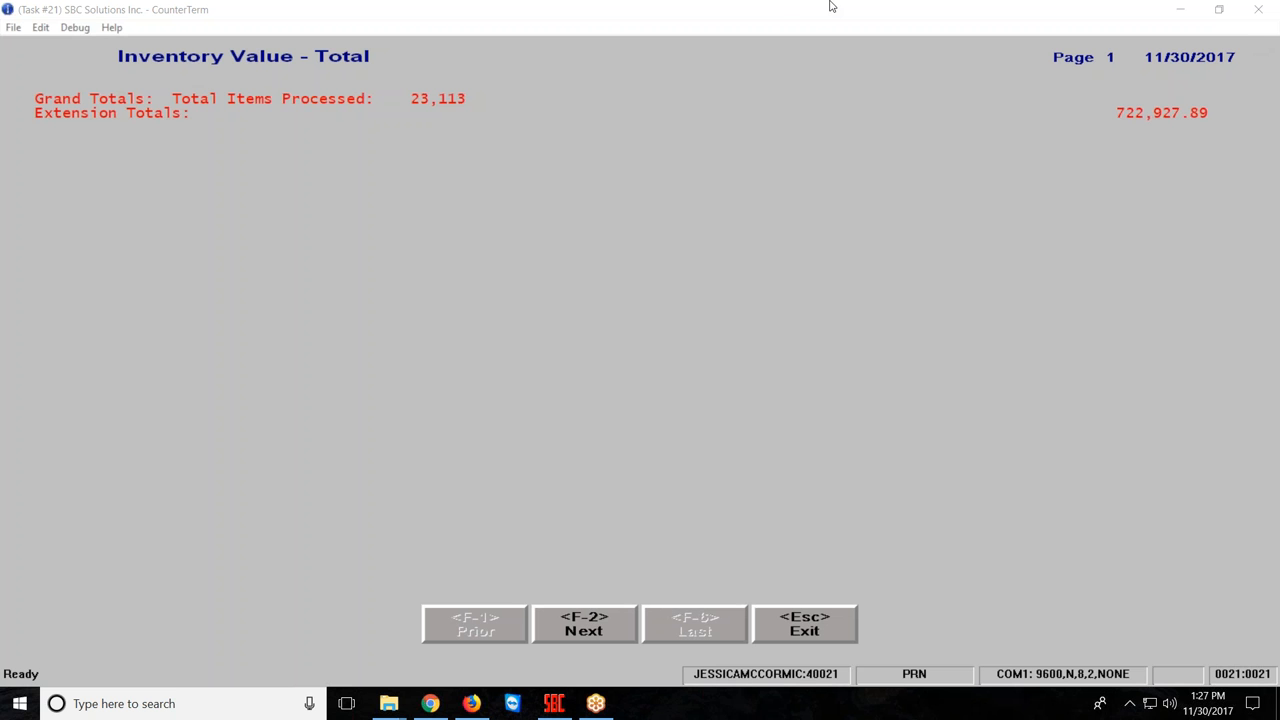
mouse_move(1118, 124)
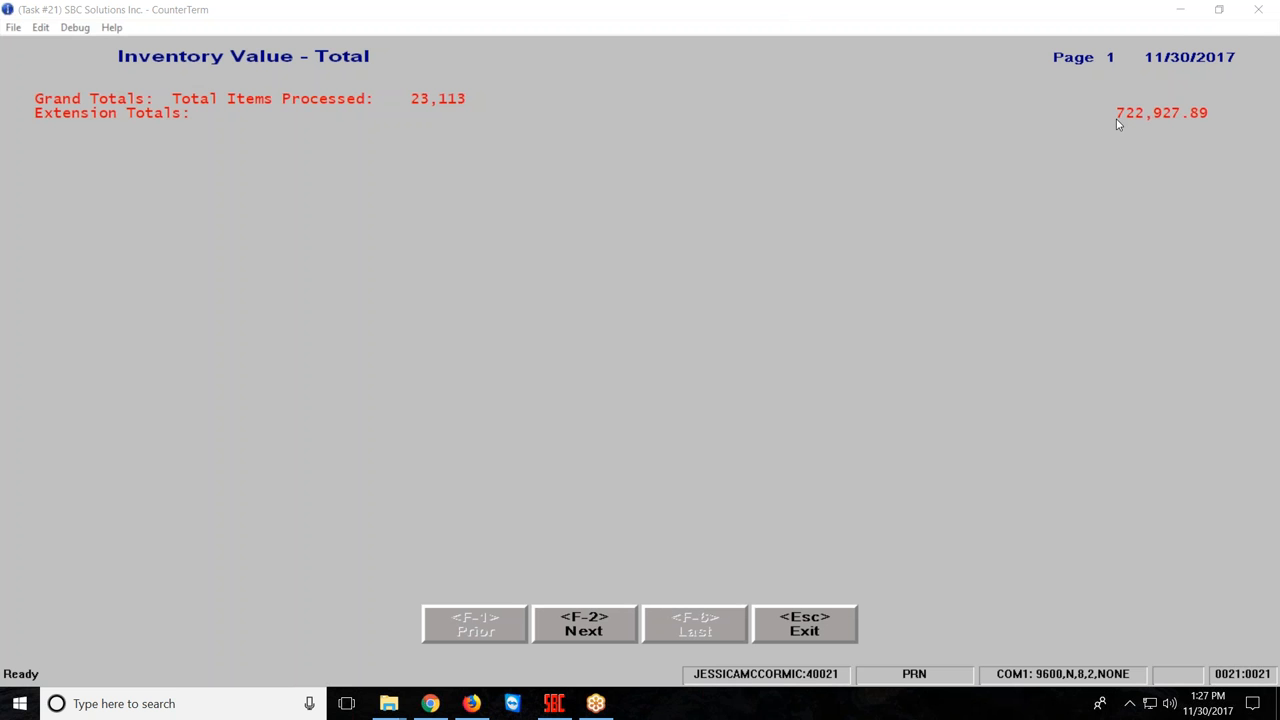
mouse_move(1142, 130)
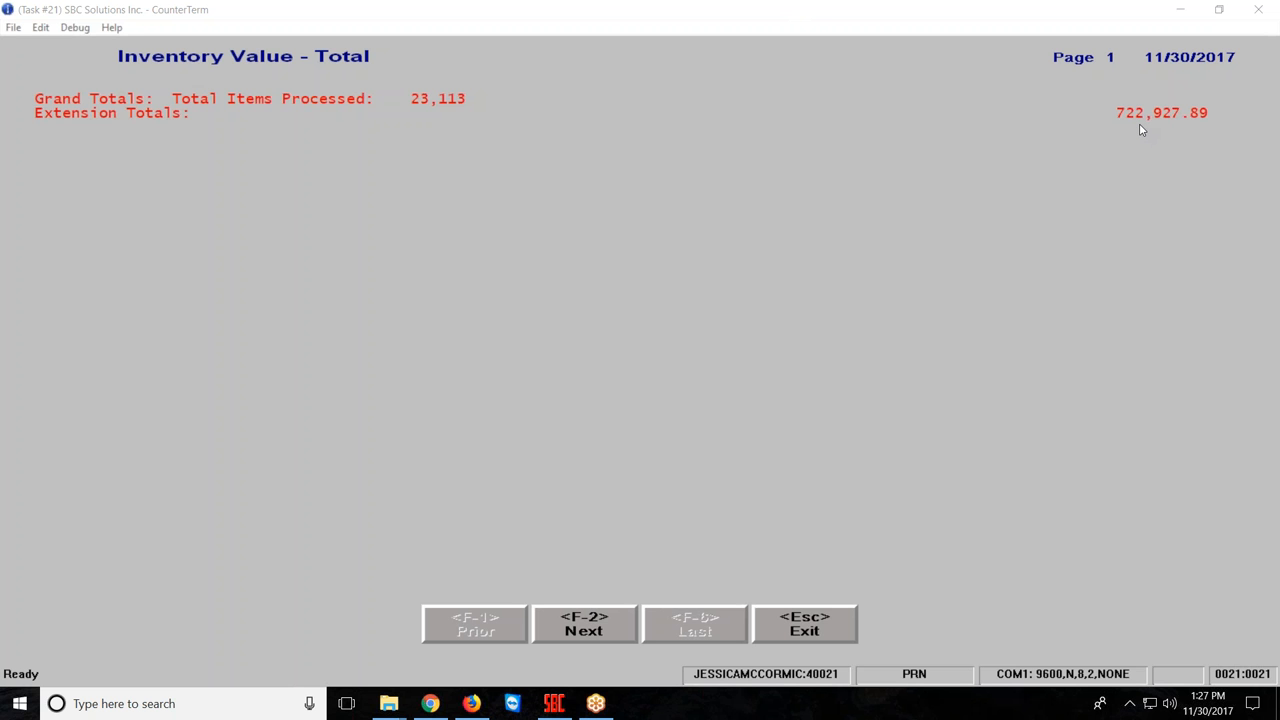
mouse_move(463, 125)
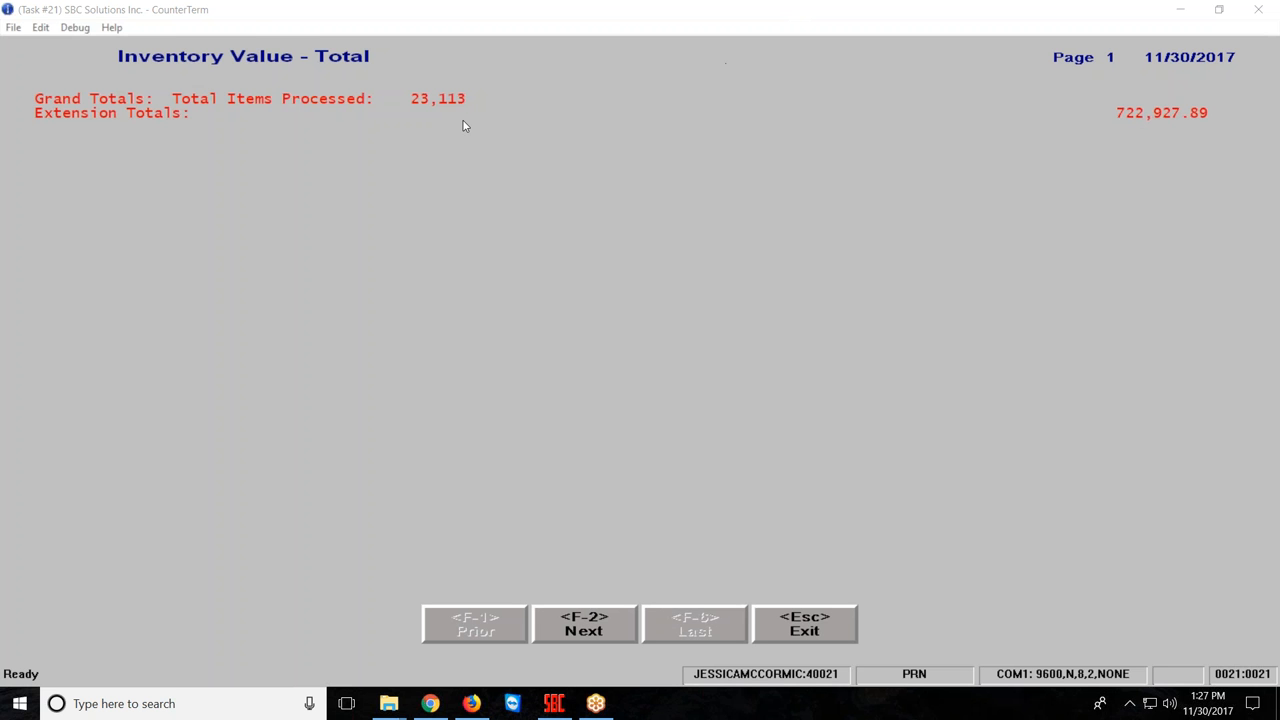
mouse_move(546, 210)
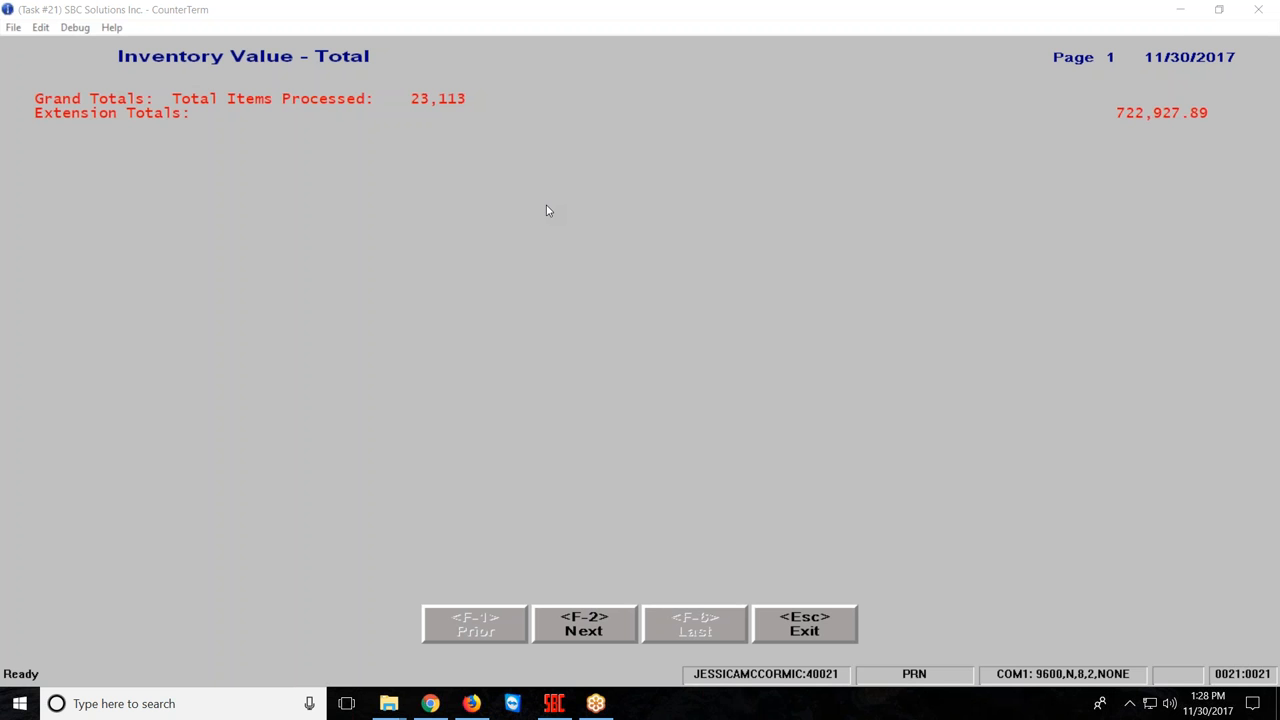
mouse_move(165, 414)
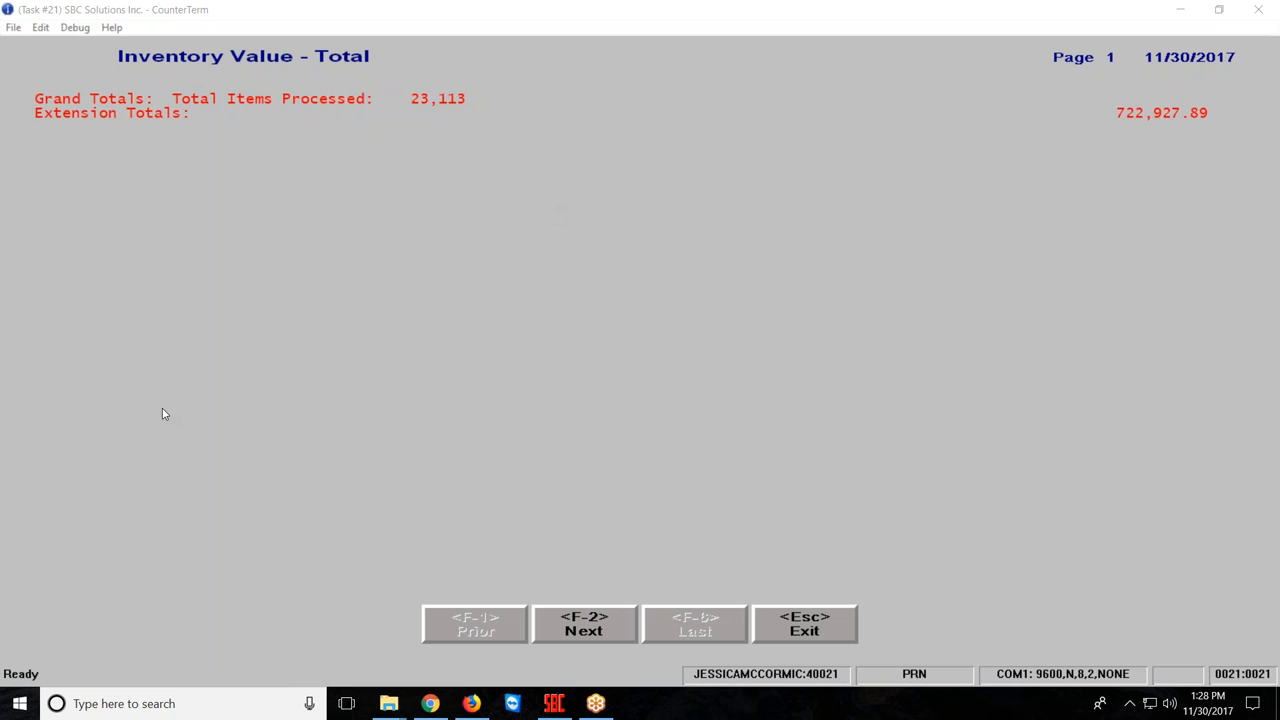
mouse_move(230, 256)
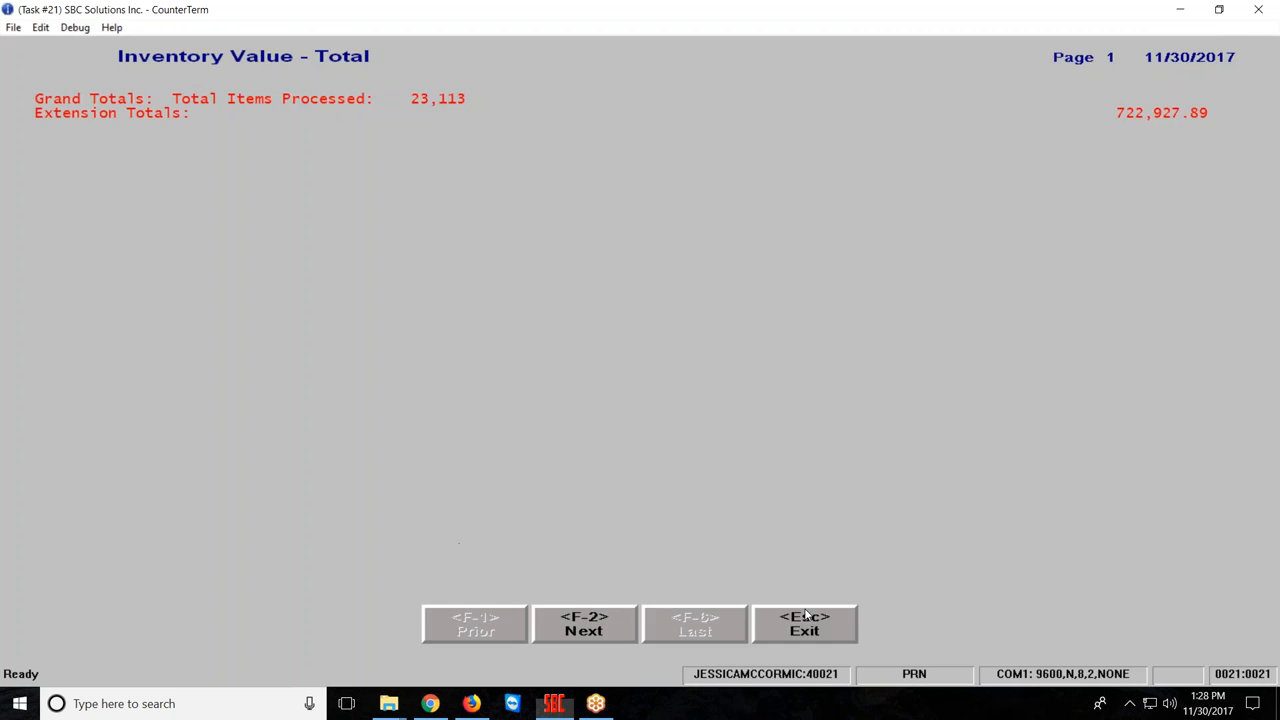
Step: Exit the totals report to return to the Library Jobs list
left_click(804, 623)
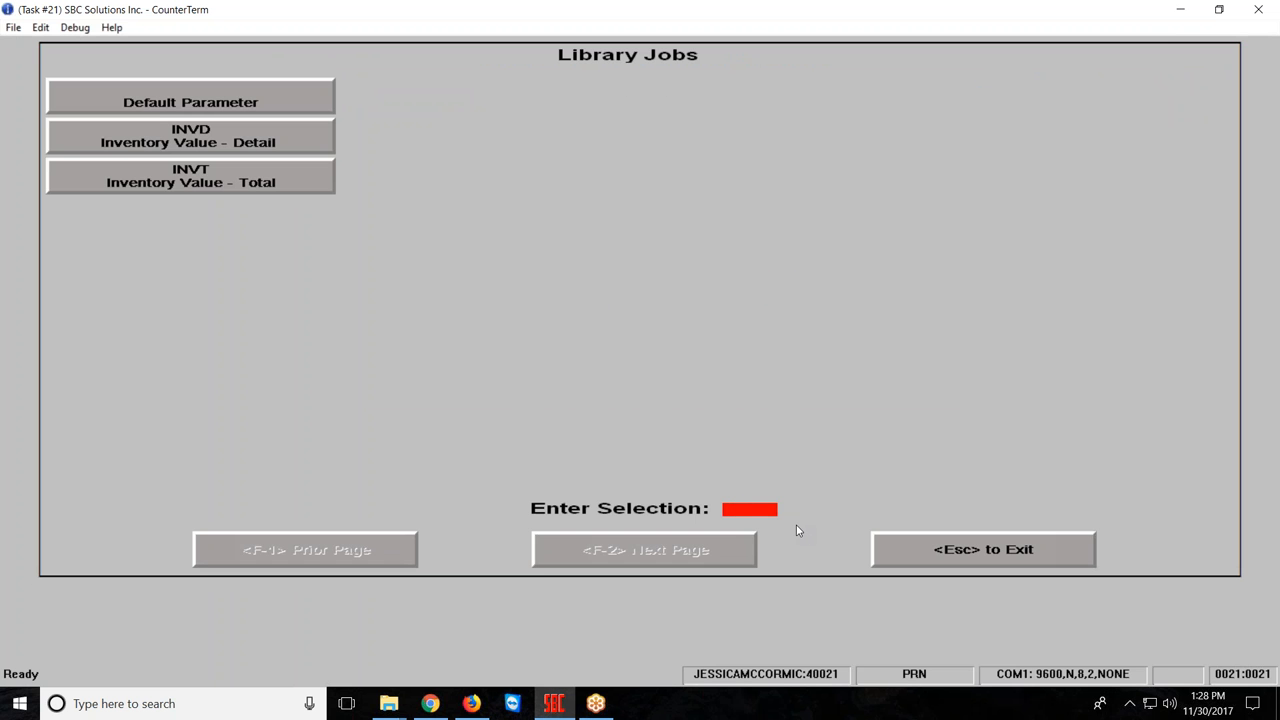